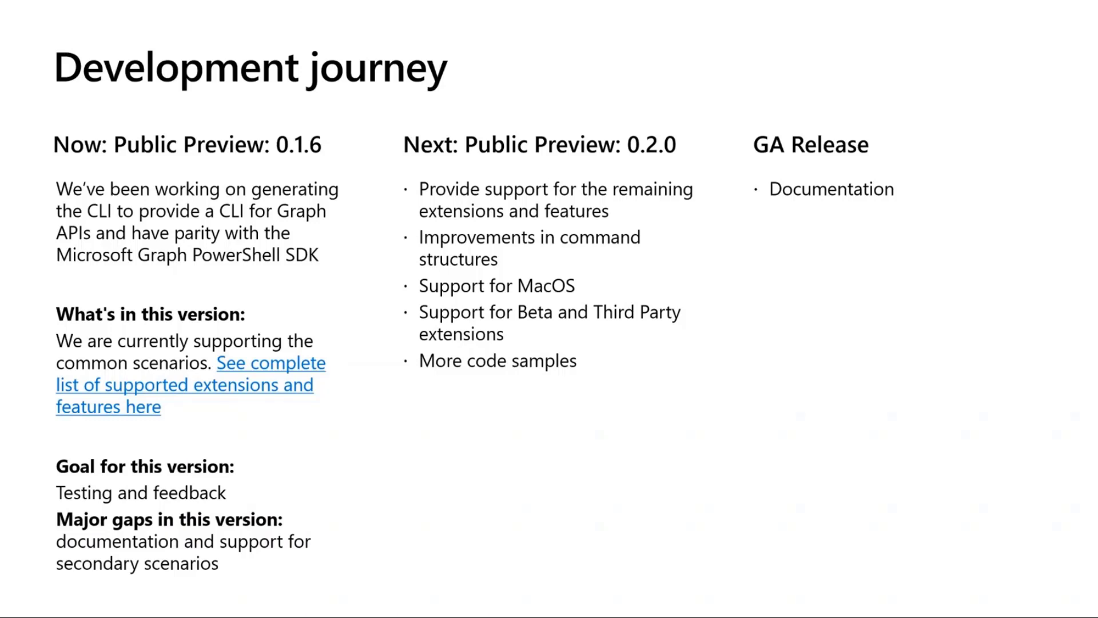
- Advance to the final development journey slide before moving to the msgraph-cli GitHub page
{"action": "key", "text": "Right"}
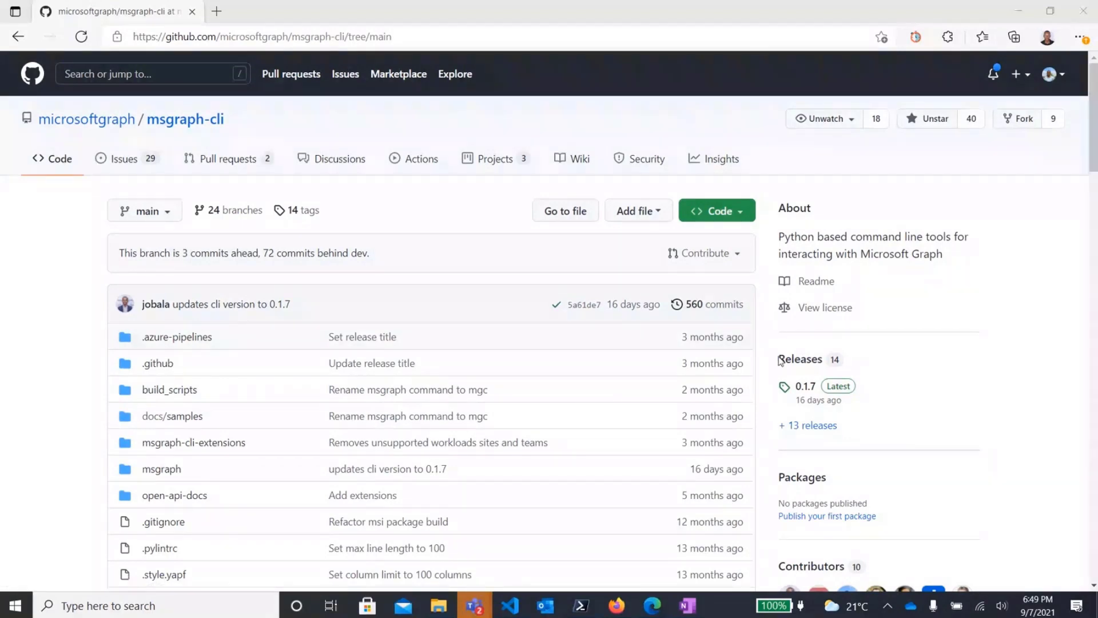
- Show the full releases list with the 0.1.6 assets, then bring the PowerShell 7 window forward
{"action": "left_click", "coordinate": [806, 425]}
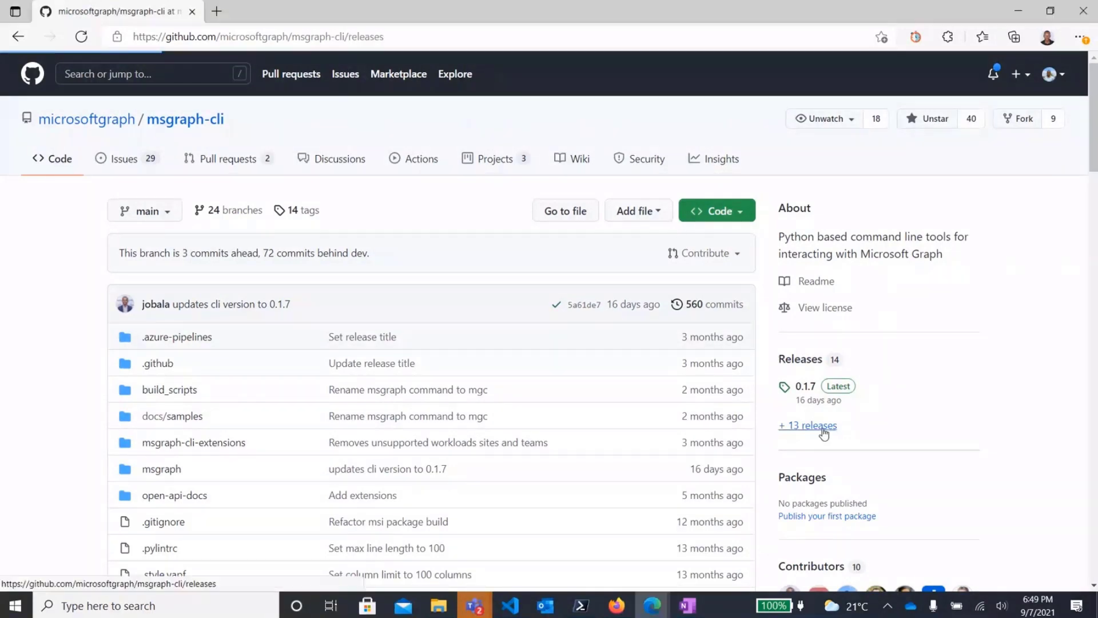
{"action": "left_click", "coordinate": [808, 425]}
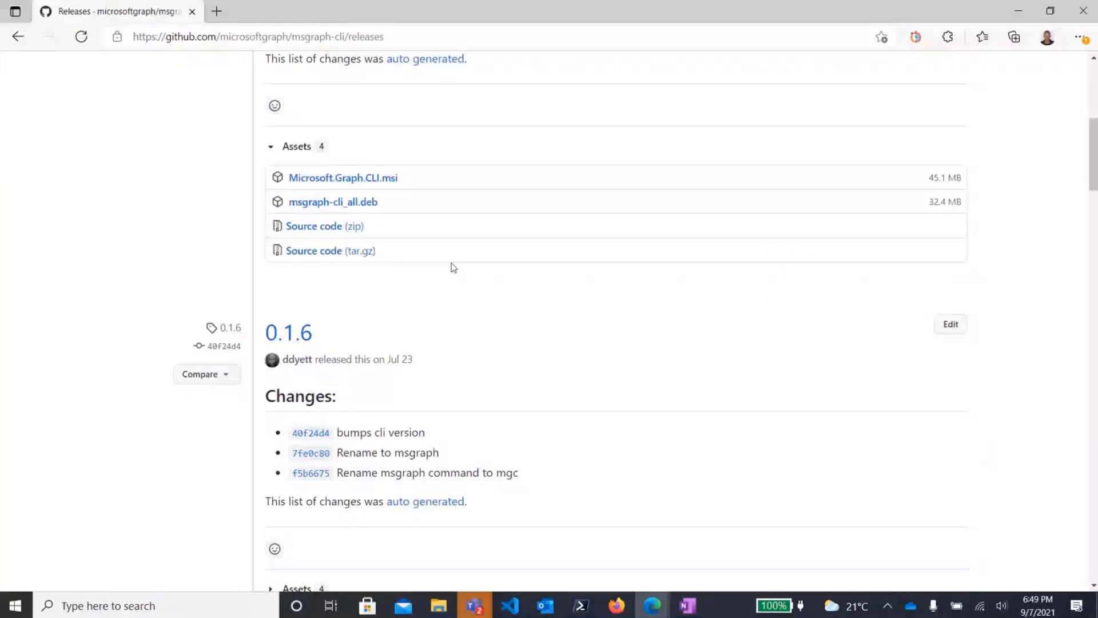
{"action": "mouse_move", "coordinate": [388, 191]}
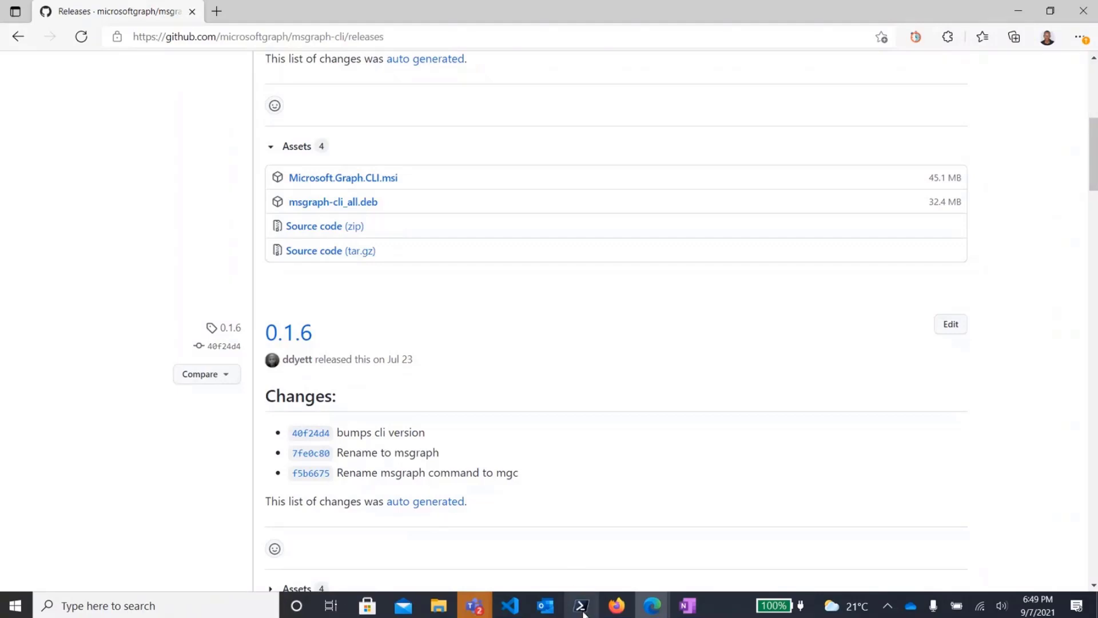
{"action": "left_click", "coordinate": [581, 605]}
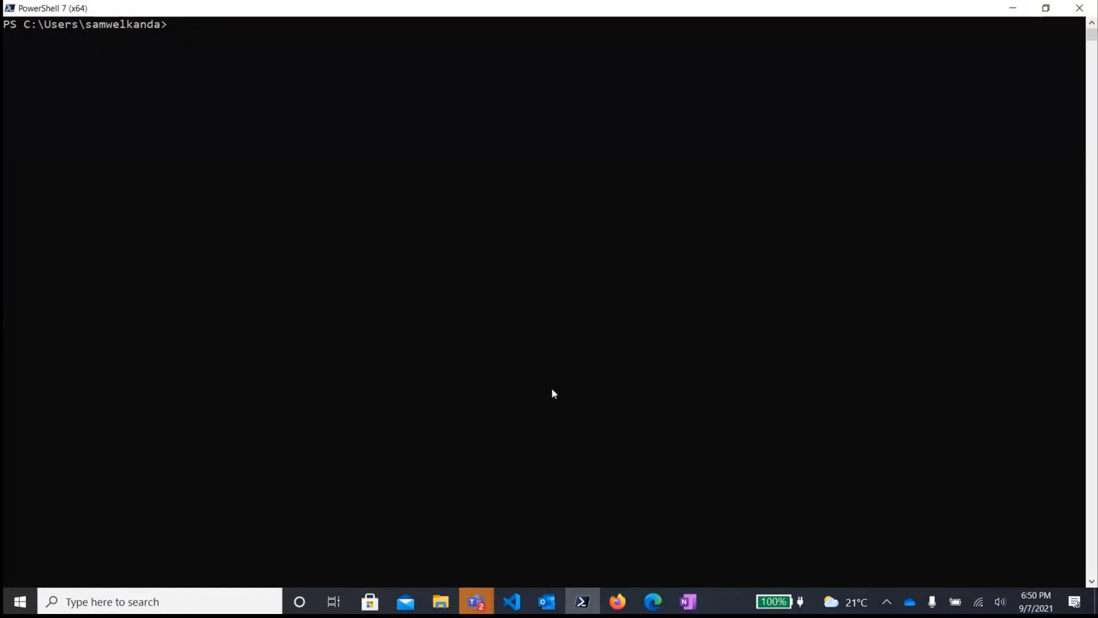
- Enter mgc at the PowerShell 7 prompt without running it yet
{"action": "type", "text": "m"}
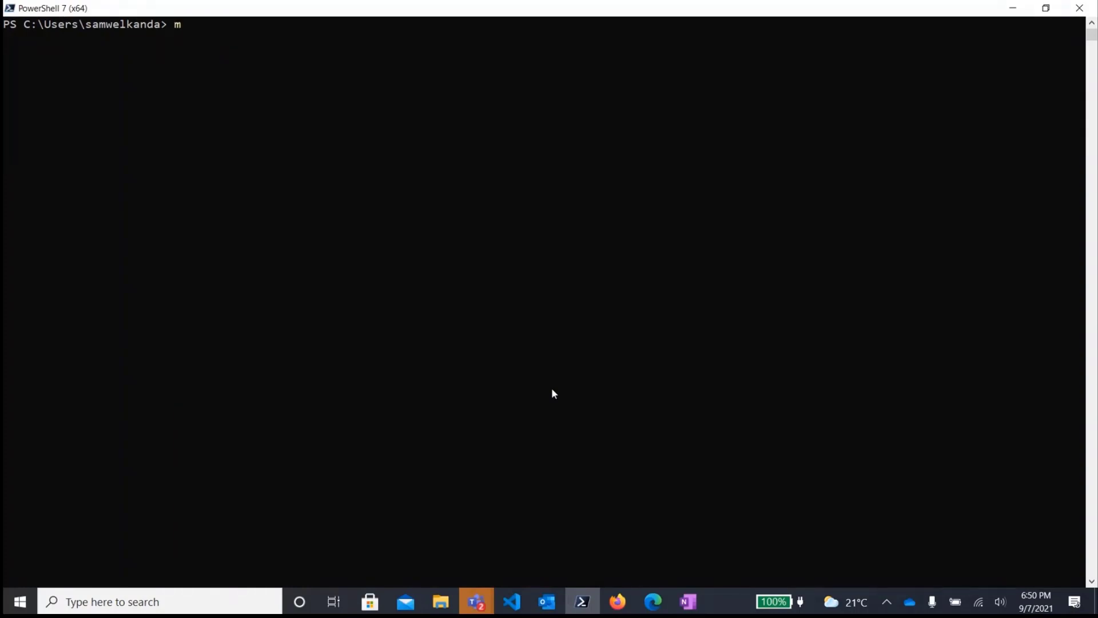
{"action": "type", "text": "gc"}
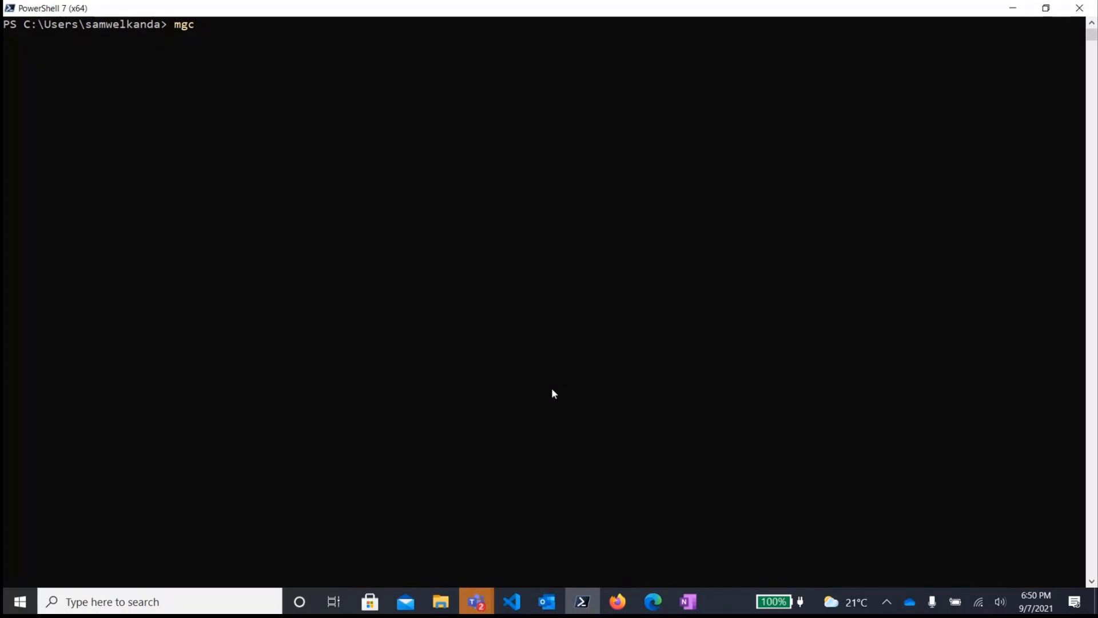
- Run mgc to print the Microsoft Graph CLI welcome and base commands, and start the next mgc command
{"action": "key", "text": "Return"}
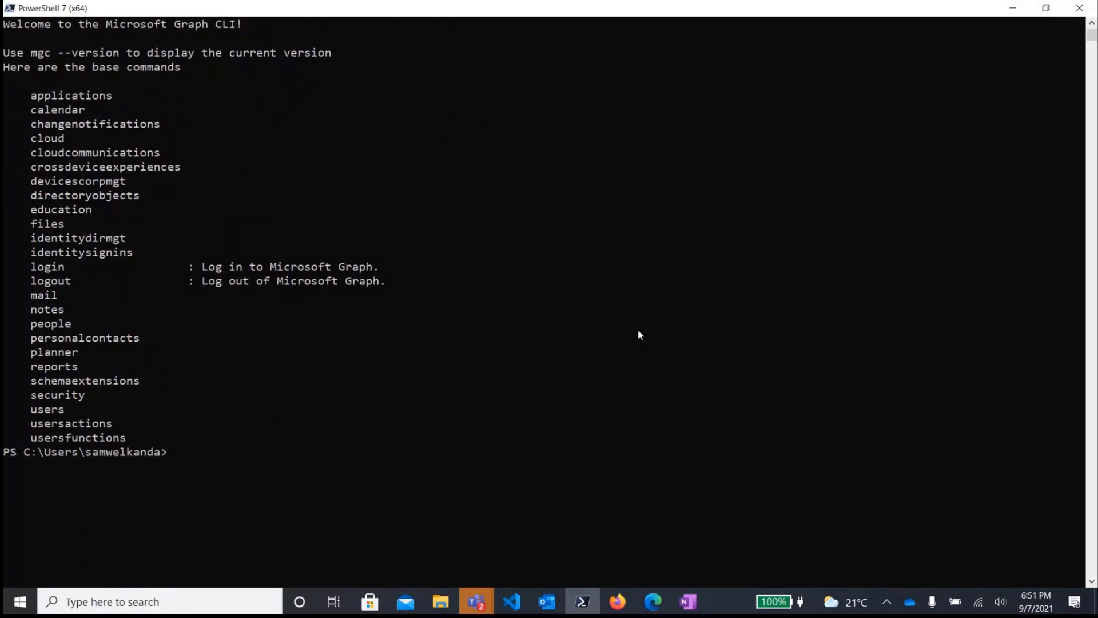
{"action": "type", "text": "mgc"}
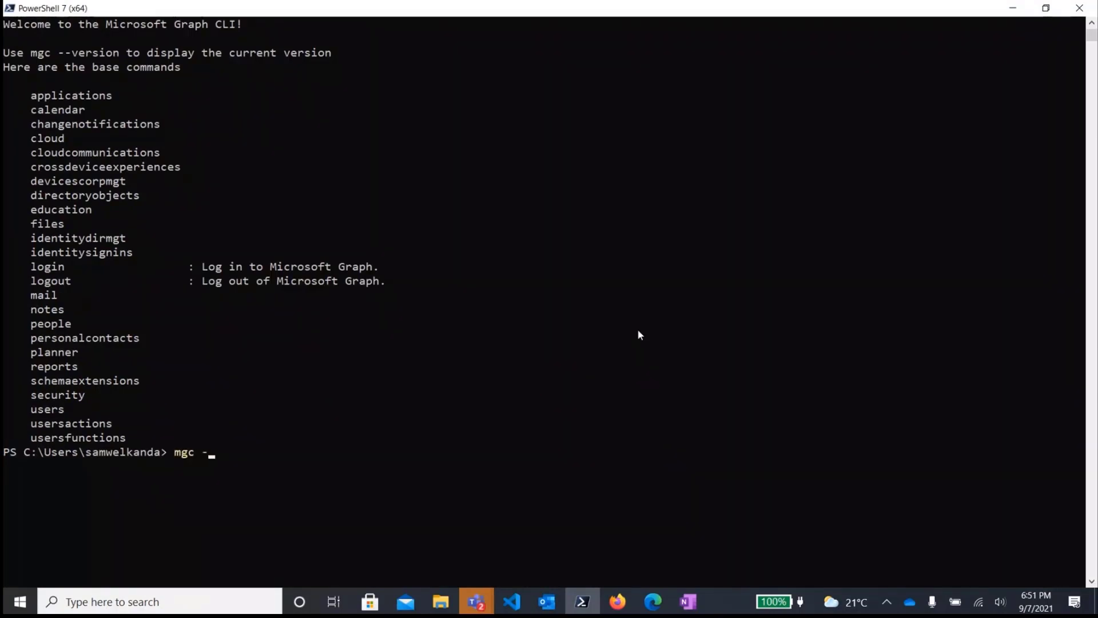
- Run mgc --version, reporting CLI 0.1.6 with its Python version and location
{"action": "type", "text": "-version"}
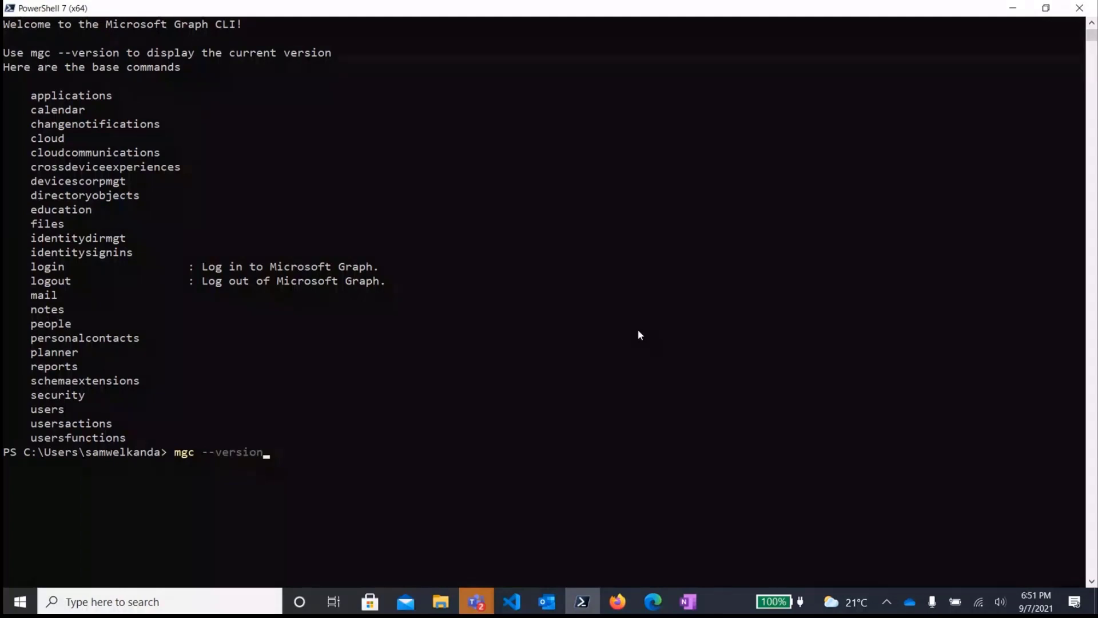
{"action": "key", "text": "Return"}
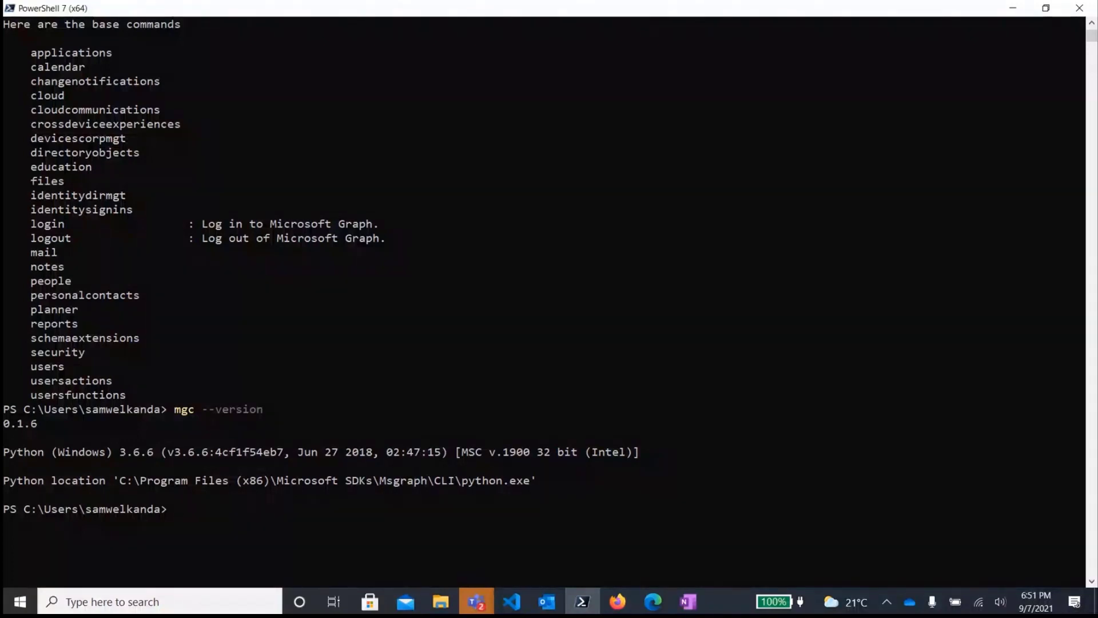
{"action": "mouse_move", "coordinate": [246, 407]}
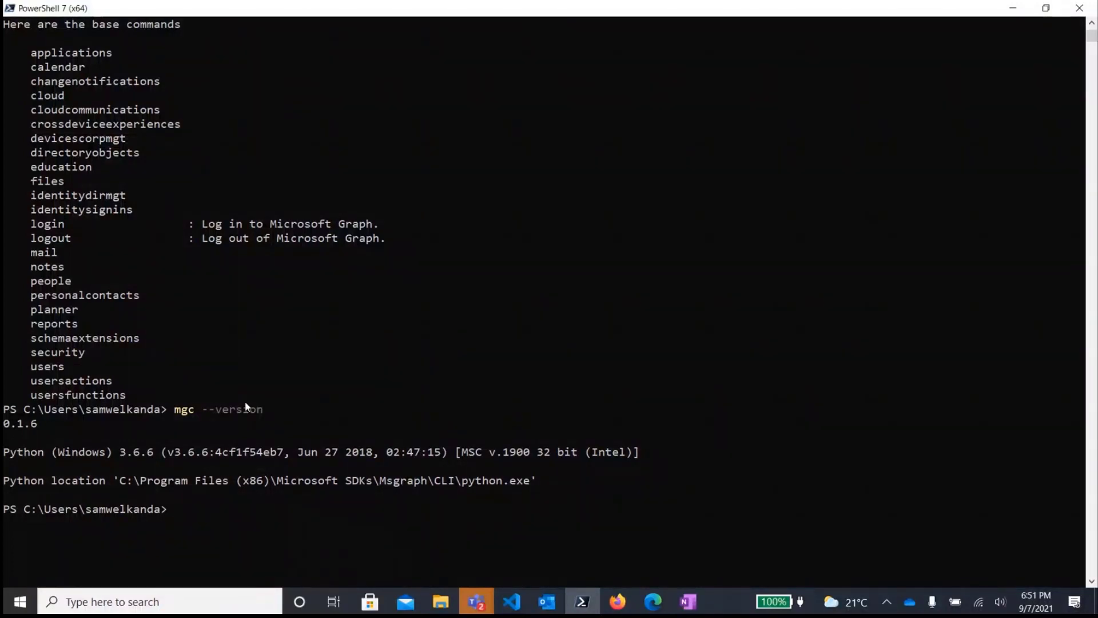
{"action": "mouse_move", "coordinate": [39, 442]}
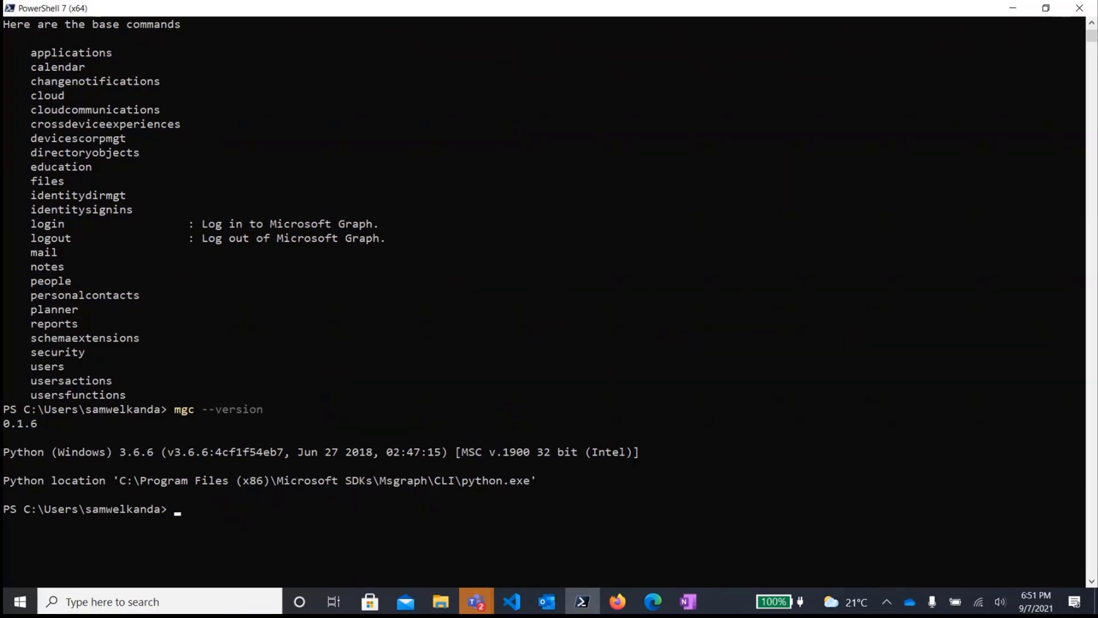
{"action": "type", "text": "mg"}
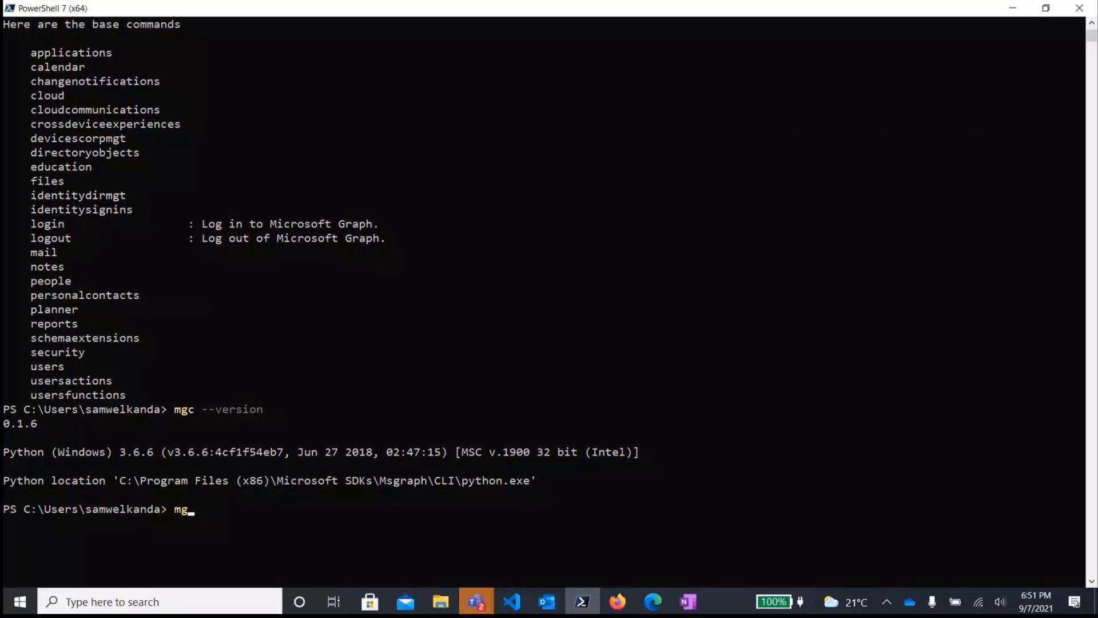
- Run mgc --help to list the mgc subgroups and the login and logout commands
{"action": "type", "text": "c --h"}
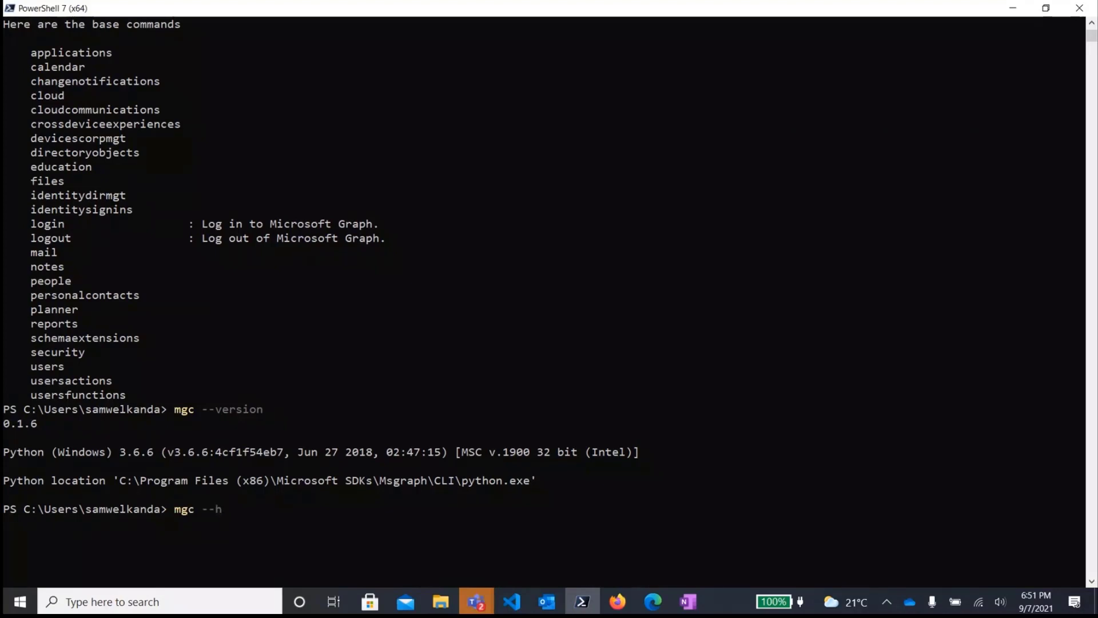
{"action": "type", "text": "elp"}
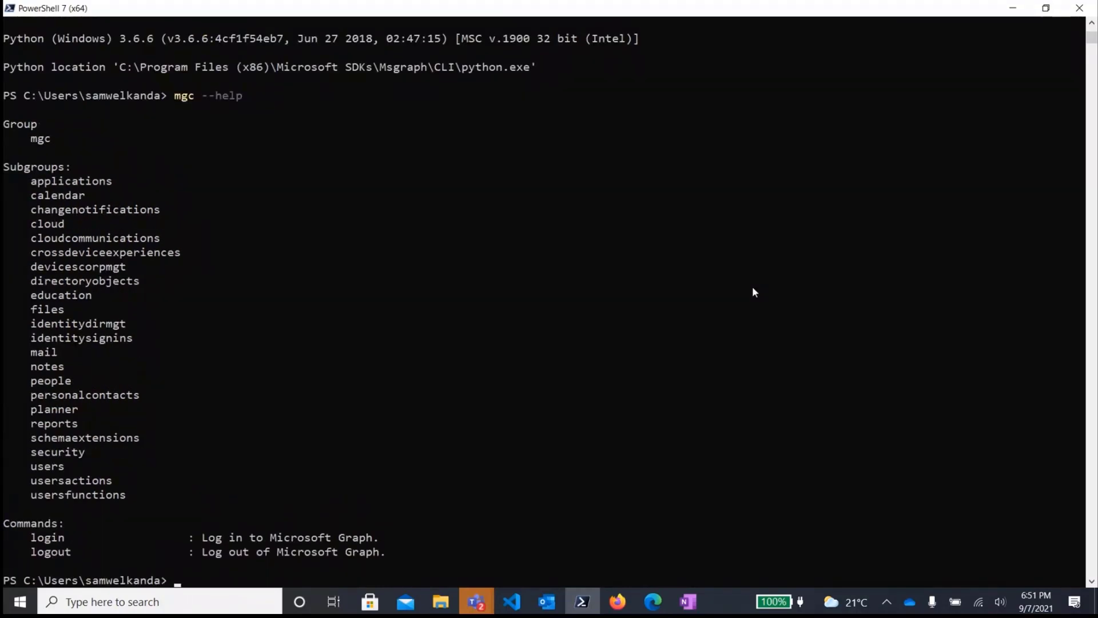
{"action": "scroll", "scroll_direction": "down", "scroll_amount": 3}
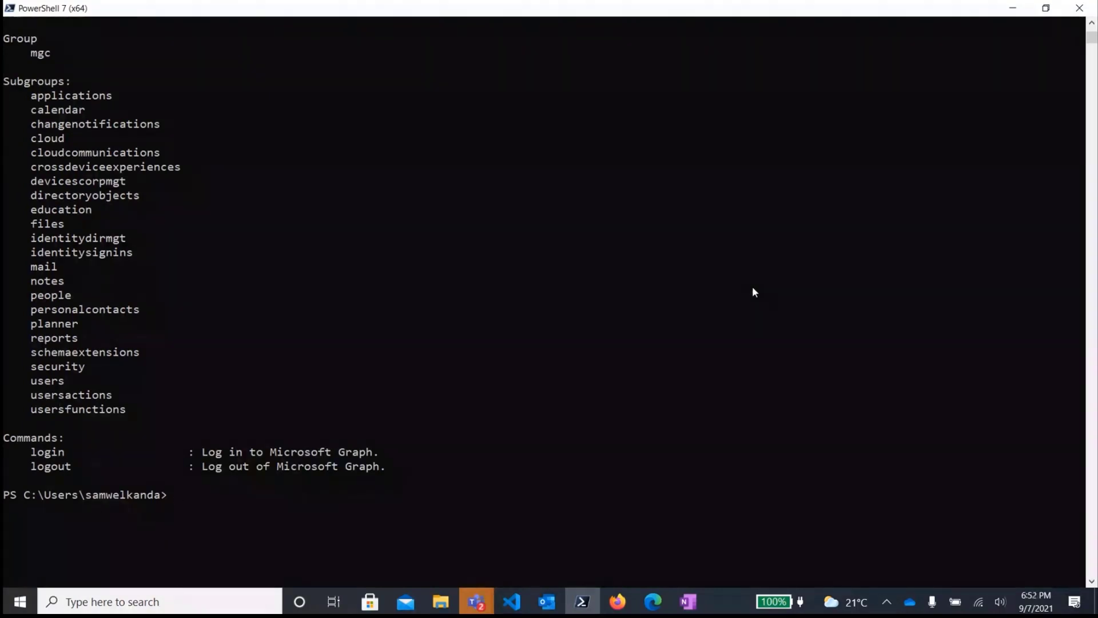
- Run mgc applications -h, listing application, group, service-principal and user subgroups
{"action": "type", "text": "mgc --help"}
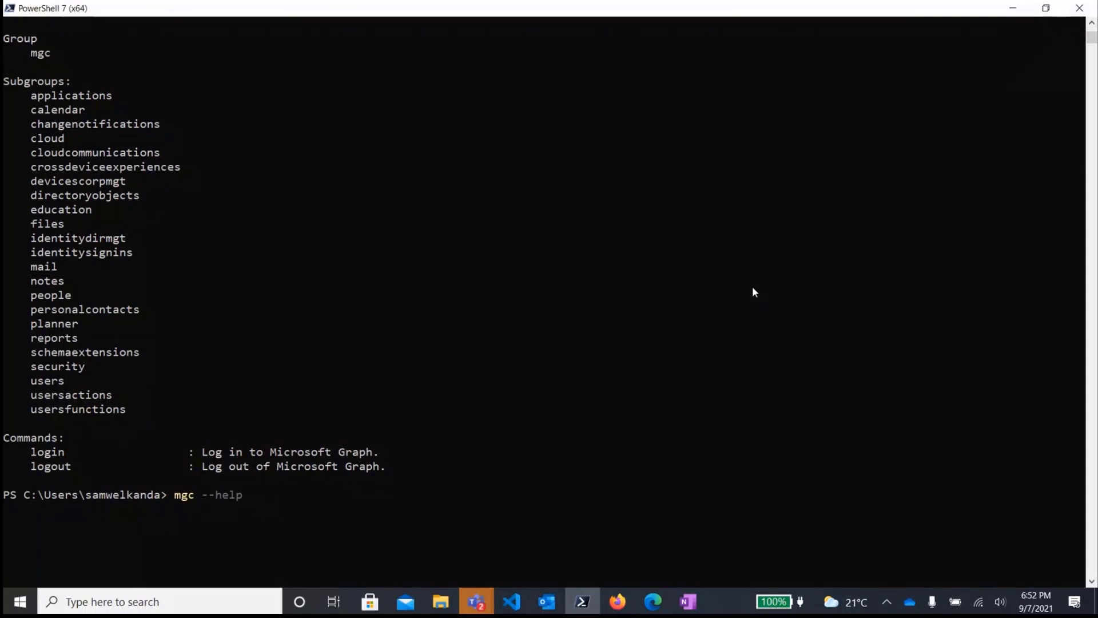
{"action": "type", "text": "a"}
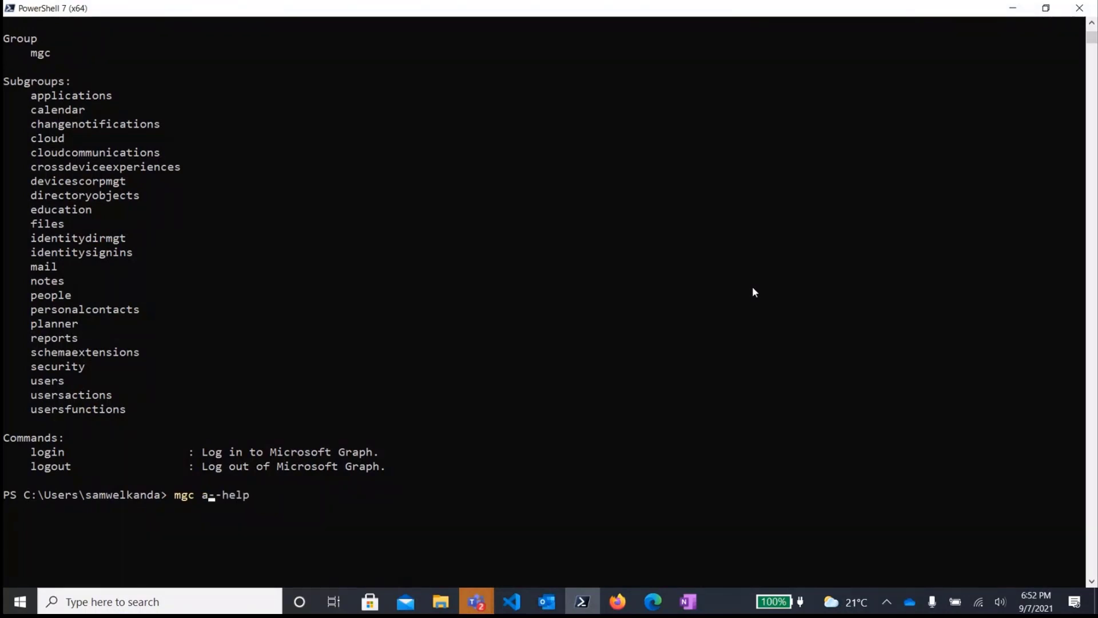
{"action": "type", "text": "pplications"}
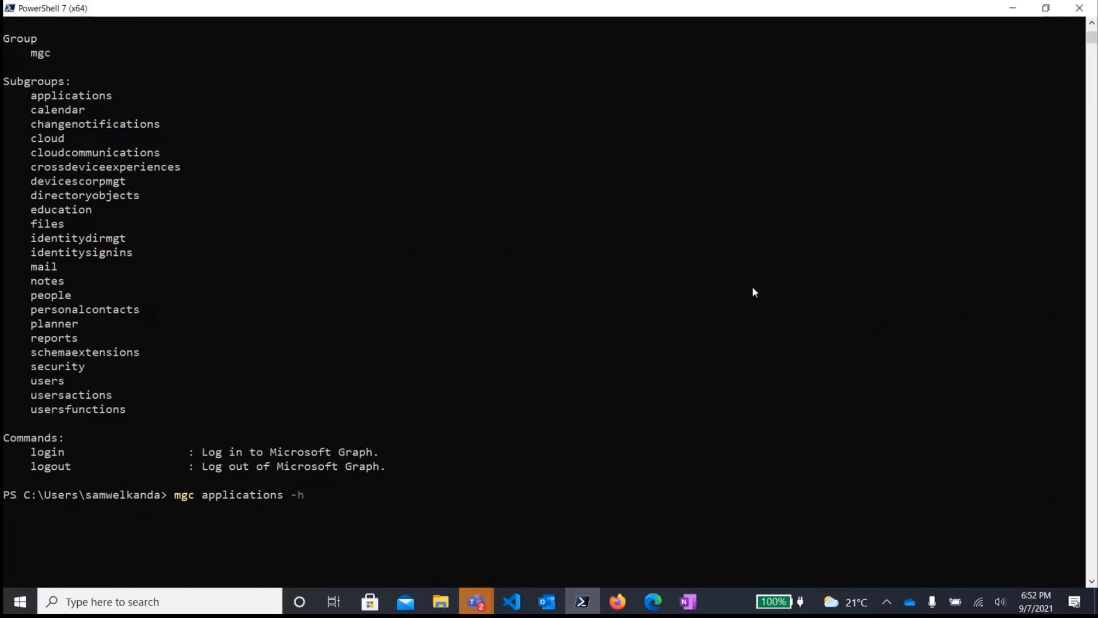
{"action": "key", "text": "Return"}
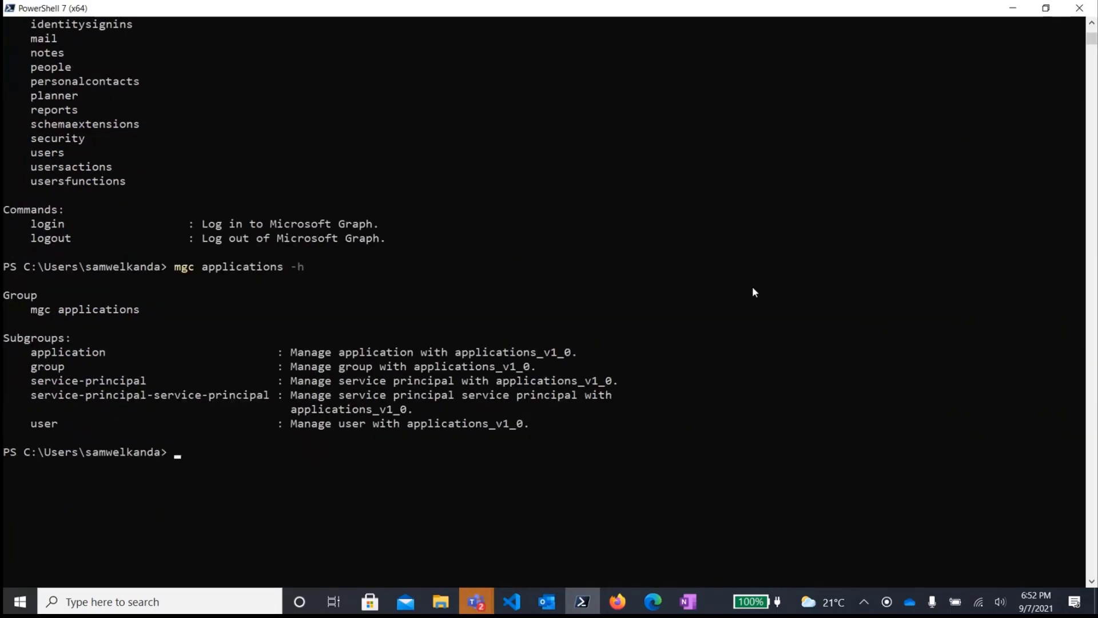
{"action": "mouse_move", "coordinate": [57, 356]}
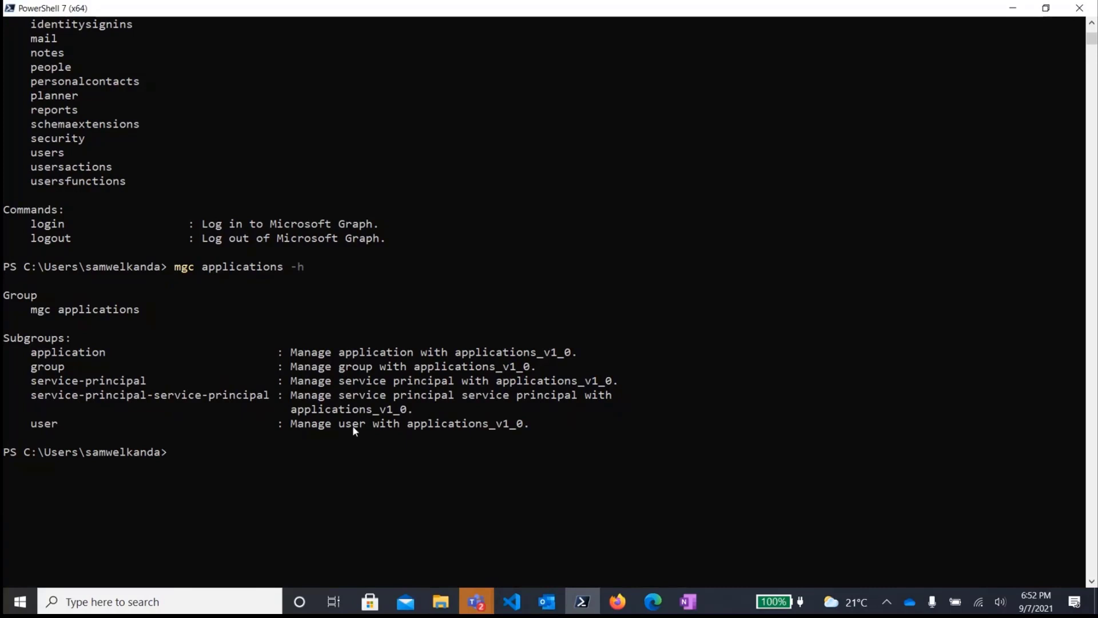
{"action": "mouse_move", "coordinate": [555, 359]}
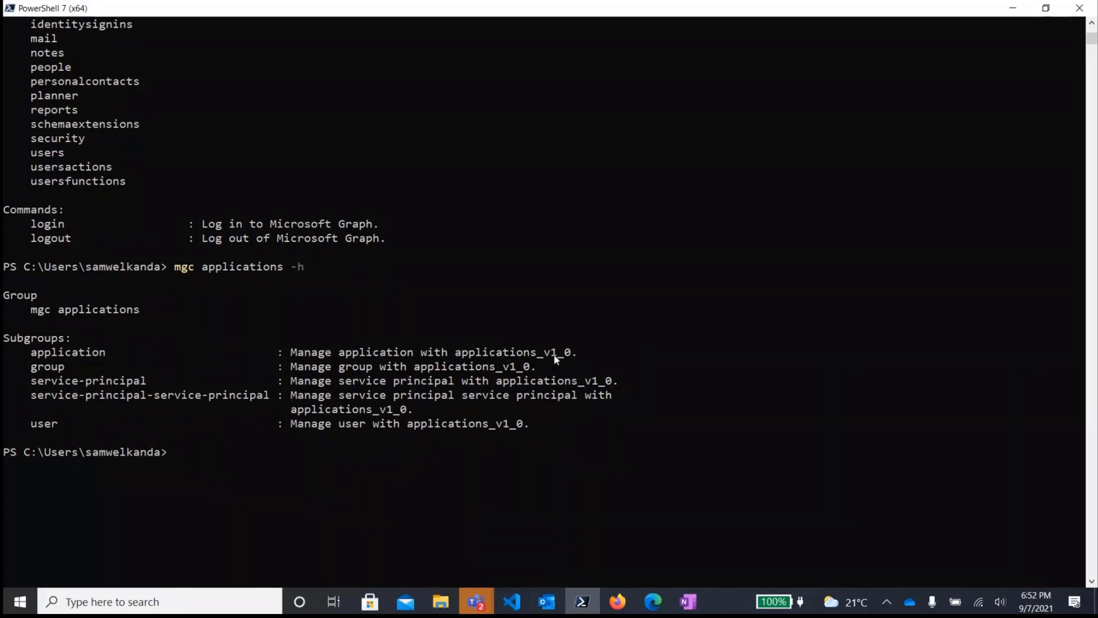
{"action": "mouse_move", "coordinate": [518, 353]}
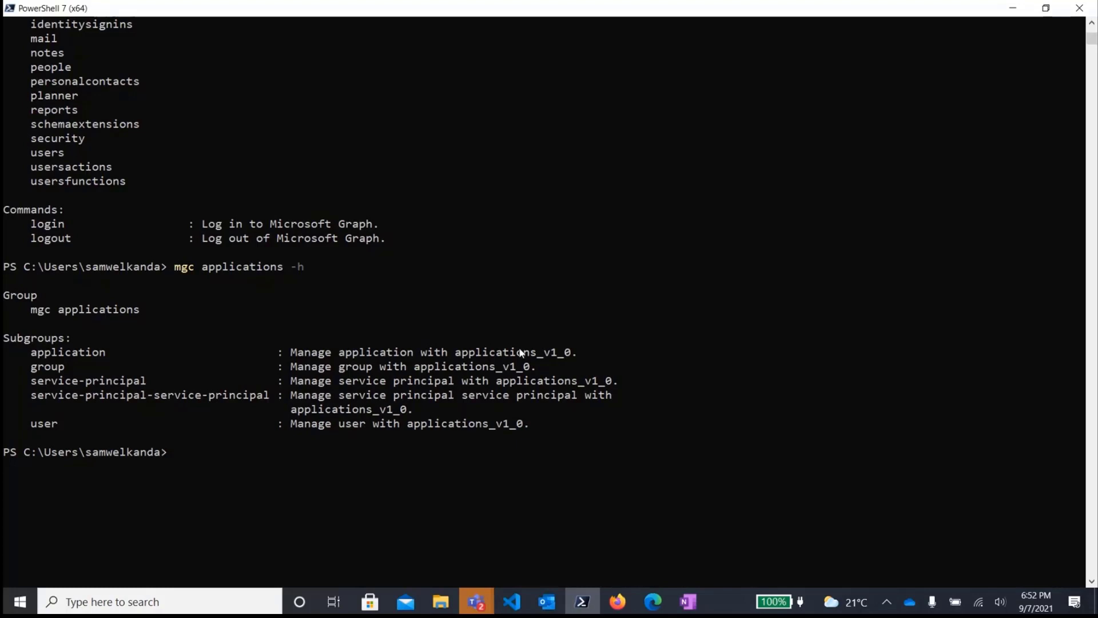
{"action": "mouse_move", "coordinate": [531, 319]}
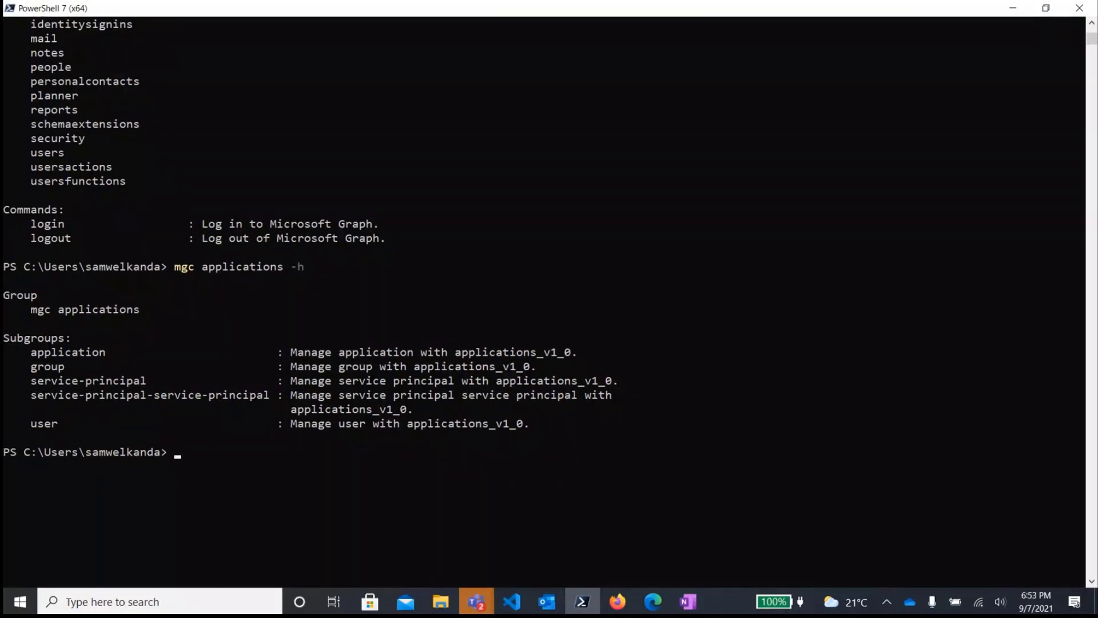
- Run mgc login and sign in as MOD Administrator in the browser until authentication completes
{"action": "type", "text": "mgc lo"}
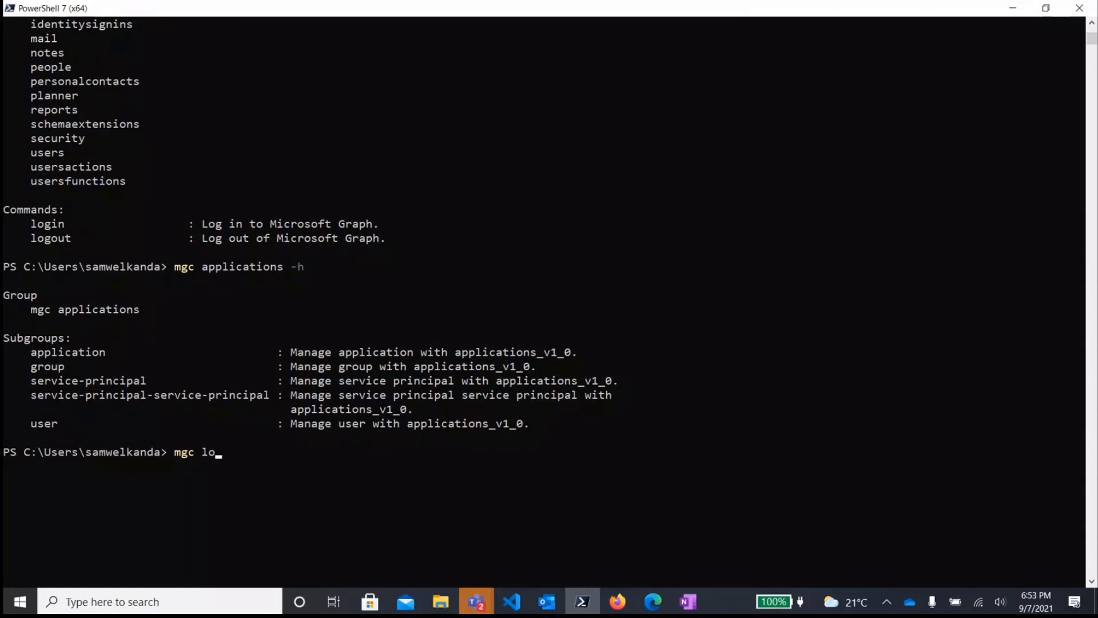
{"action": "type", "text": "gin"}
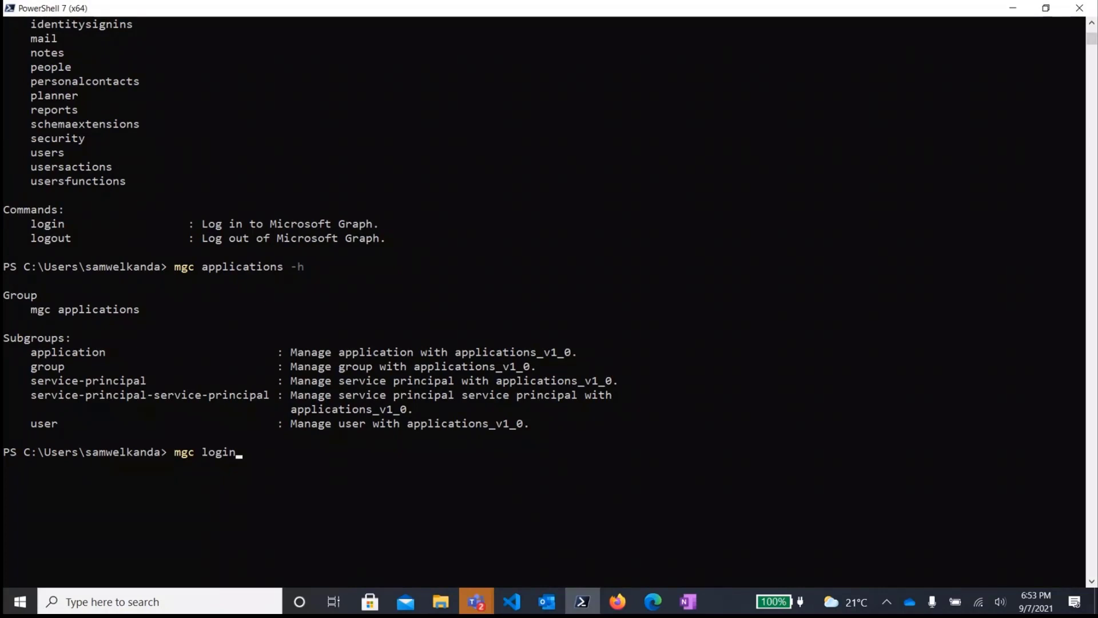
{"action": "key", "text": "Return"}
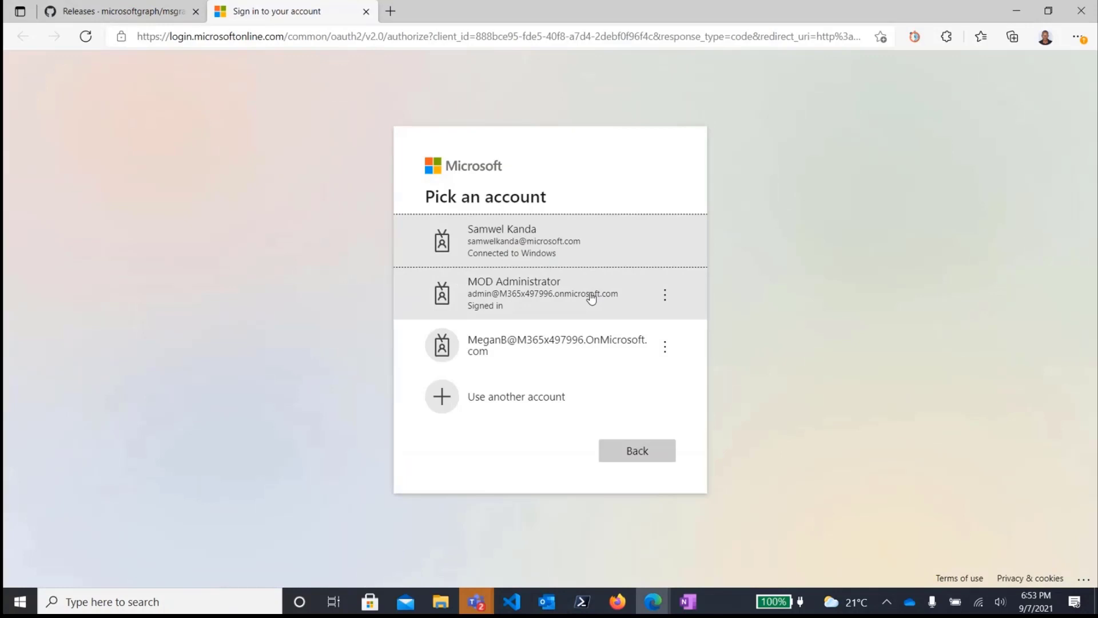
{"action": "left_click", "coordinate": [551, 293]}
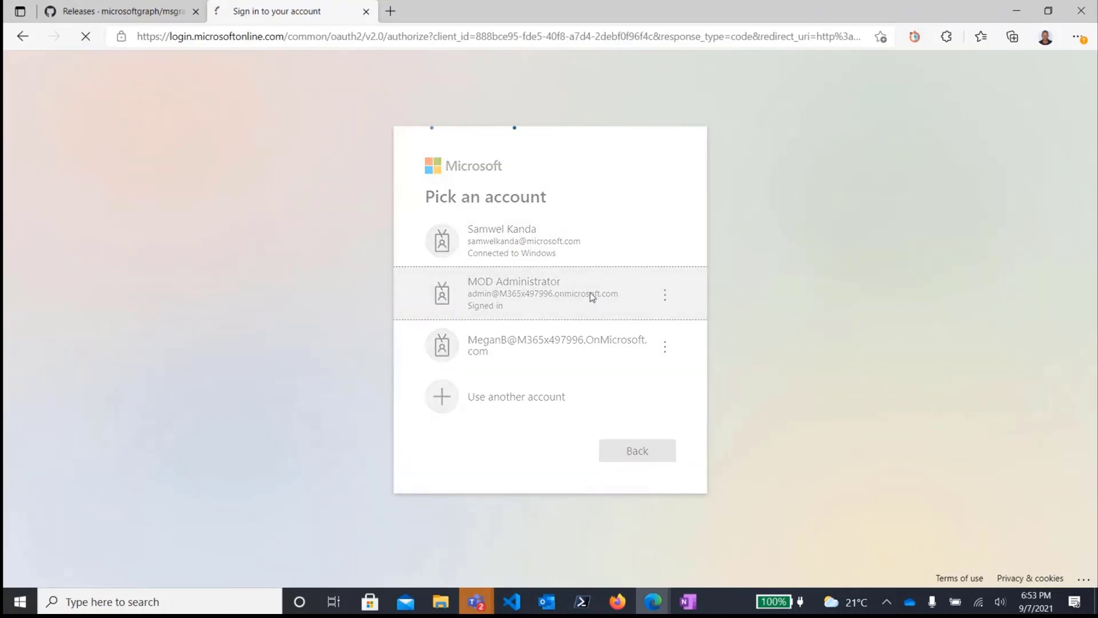
{"action": "left_click", "coordinate": [547, 293]}
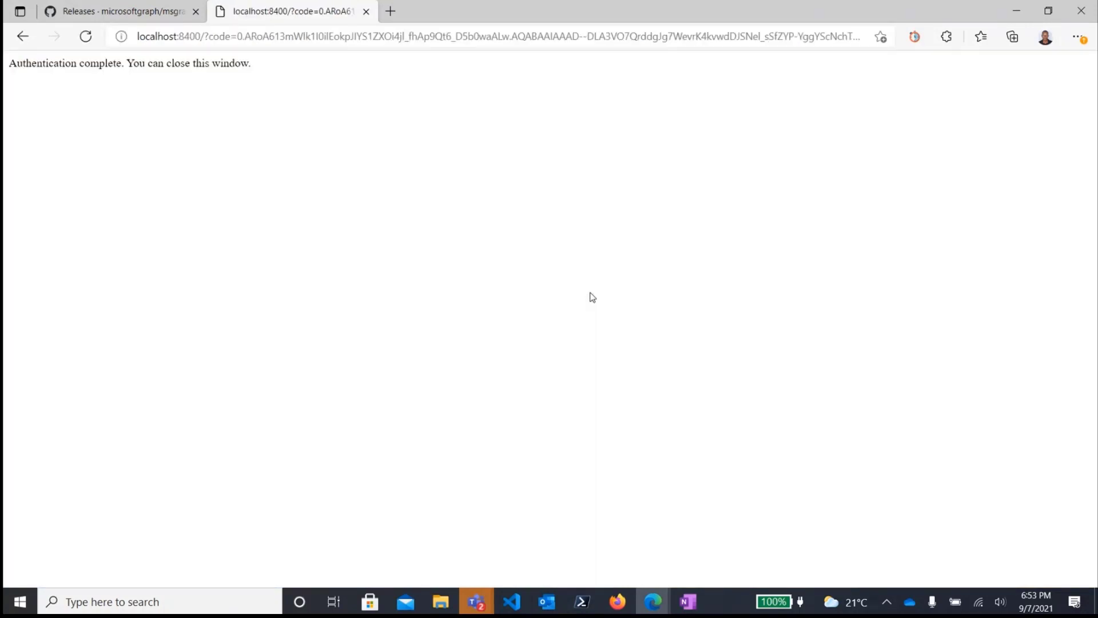
{"action": "mouse_move", "coordinate": [508, 245]}
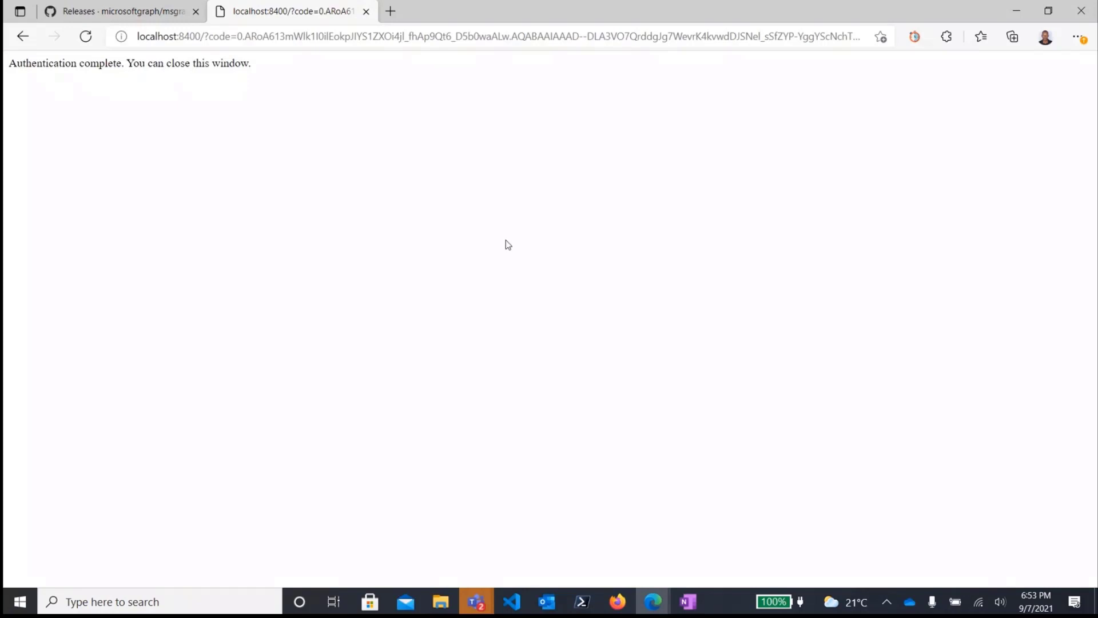
- Close the localhost authentication tab and return to PowerShell showing 'Logged in successfully'
{"action": "left_click", "coordinate": [366, 10]}
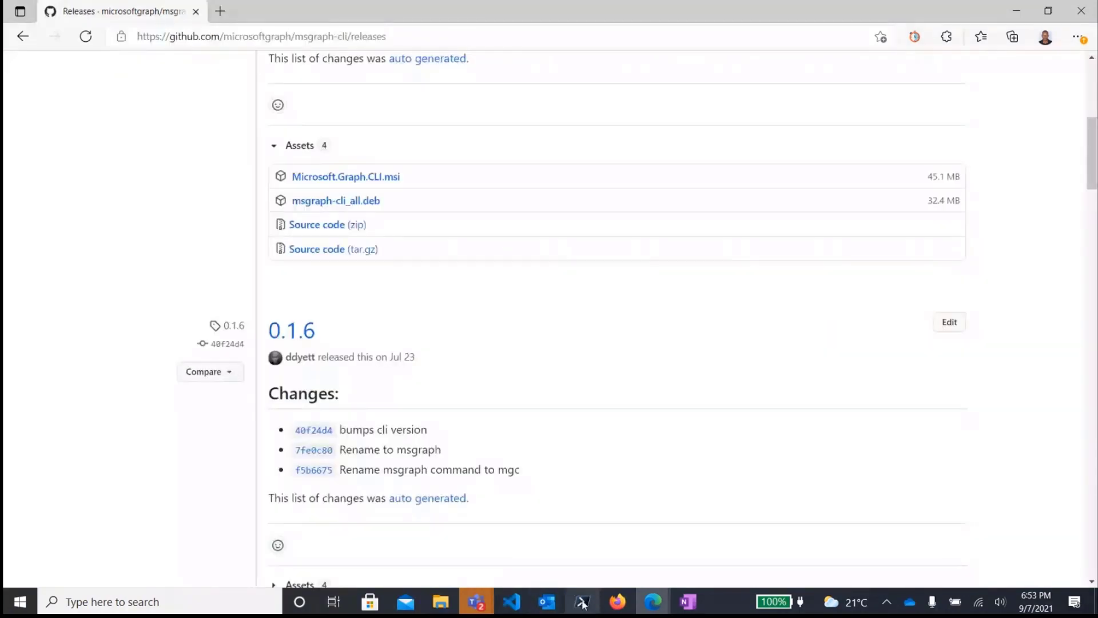
{"action": "left_click", "coordinate": [582, 601]}
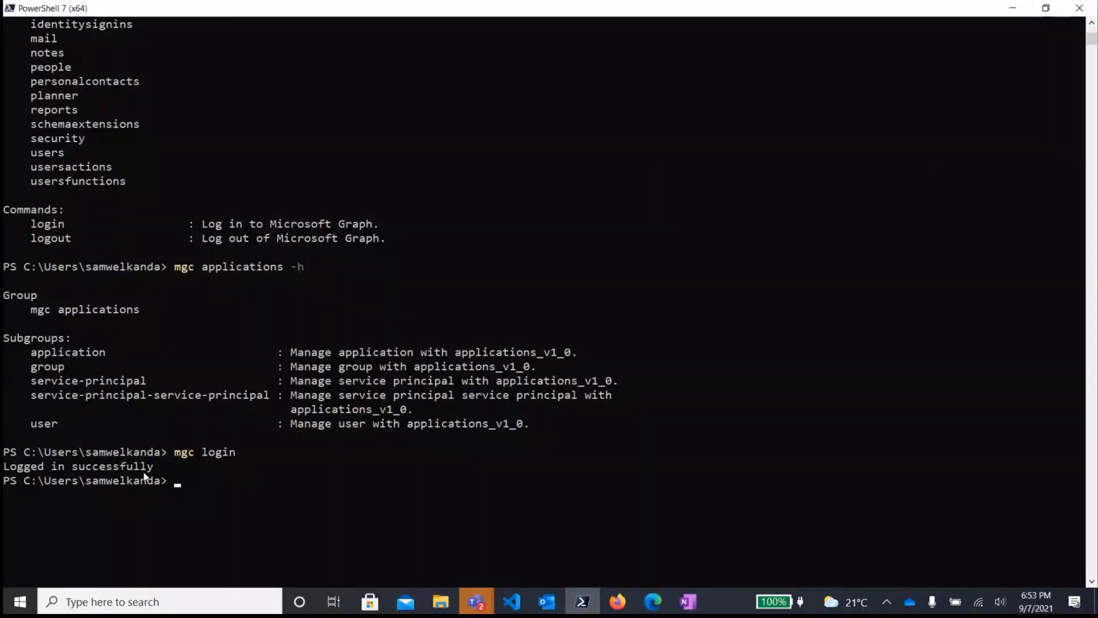
{"action": "mouse_move", "coordinate": [234, 478]}
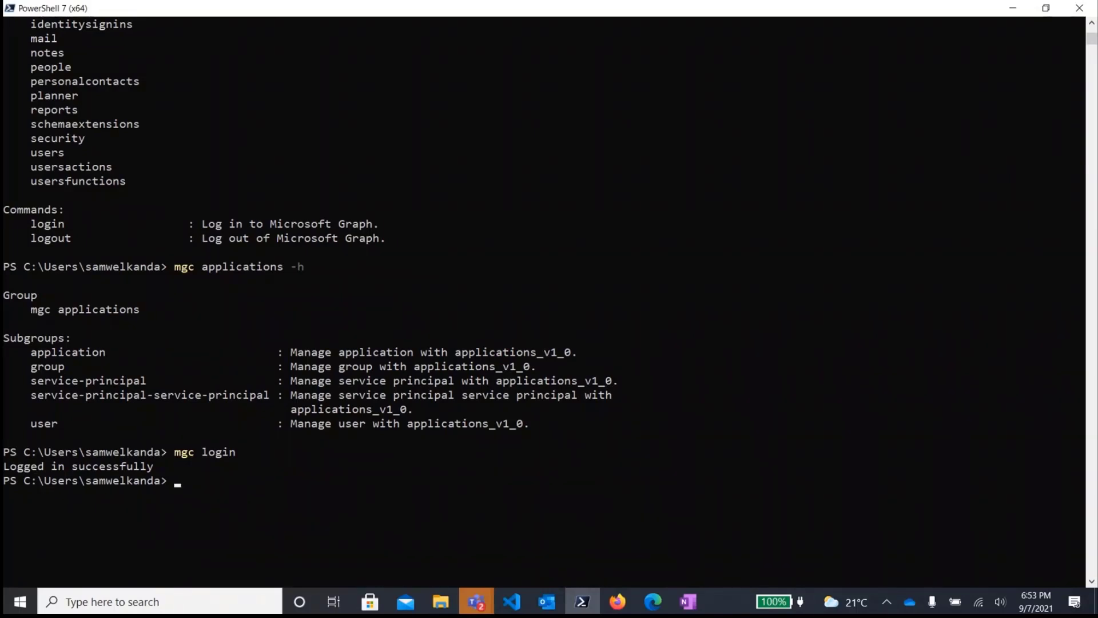
- Run mgc login --scopes user.read.all, opening the Microsoft account picker in the browser
{"action": "type", "text": "mgc login --"}
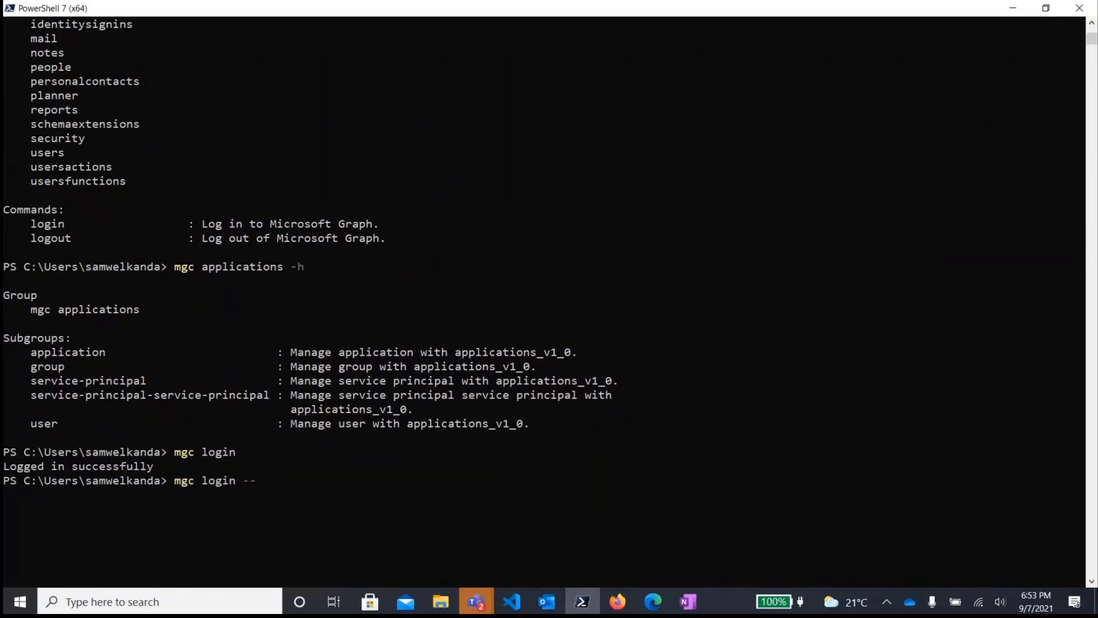
{"action": "type", "text": "scopes"}
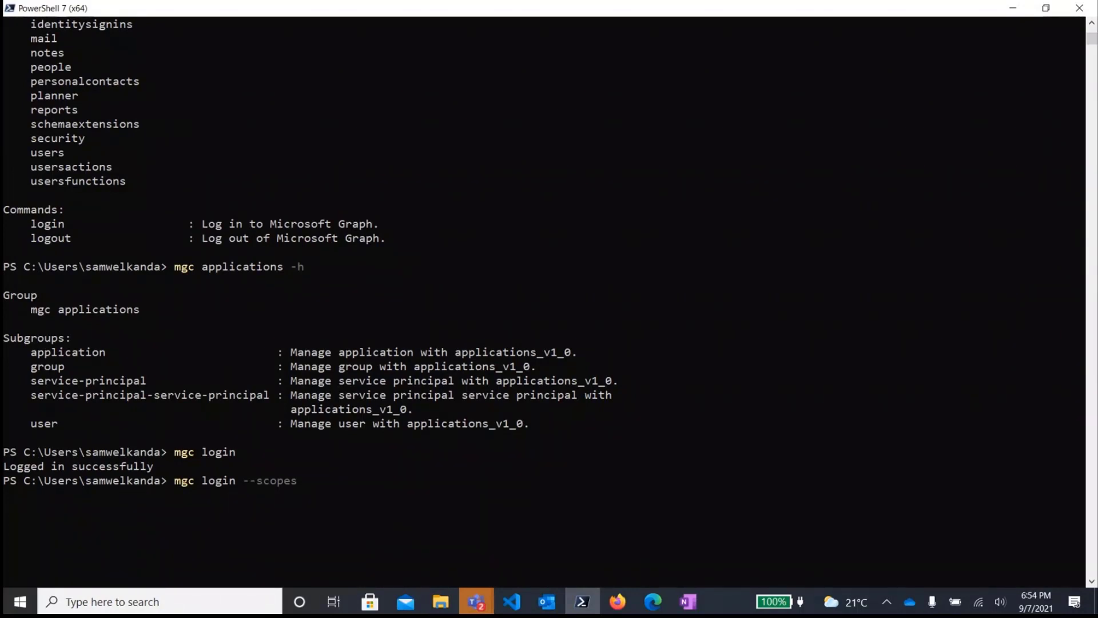
{"action": "type", "text": "u"}
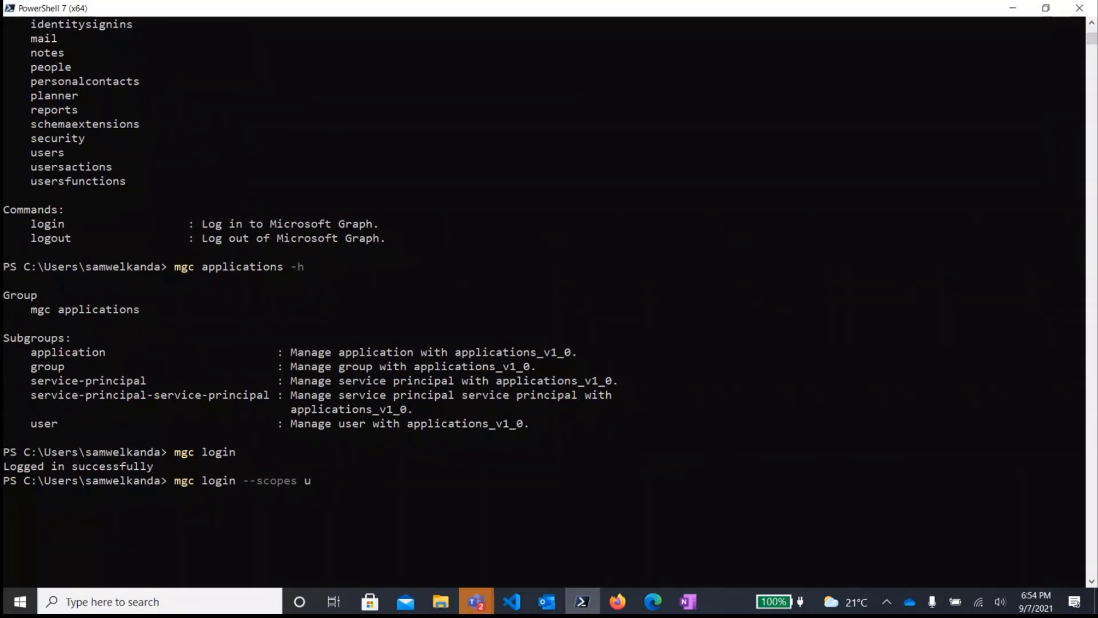
{"action": "type", "text": "ser."}
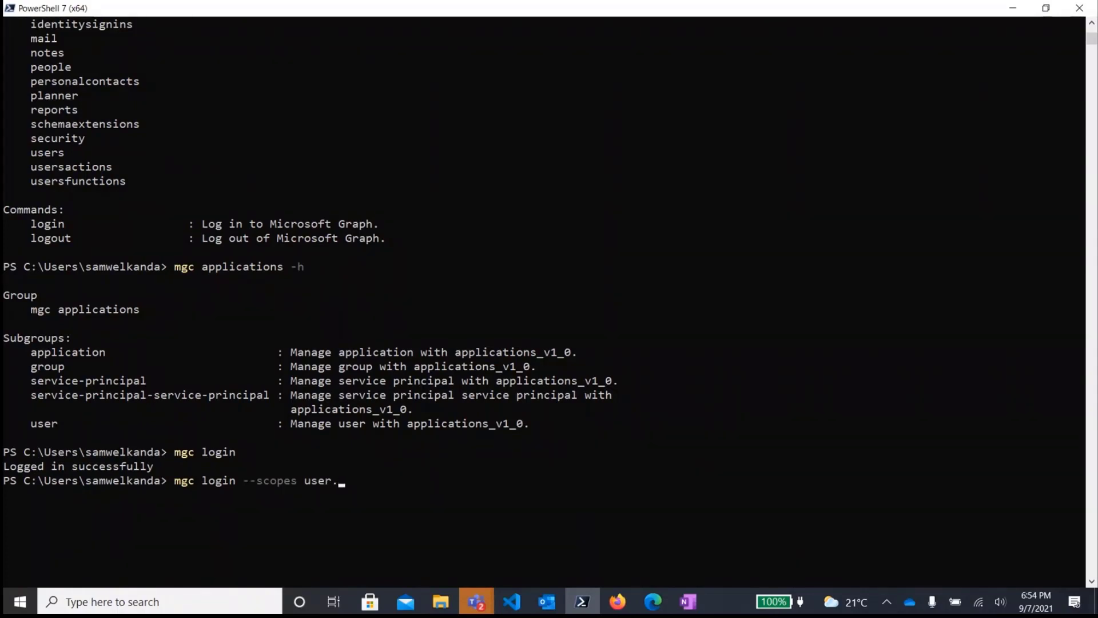
{"action": "type", "text": "reas"}
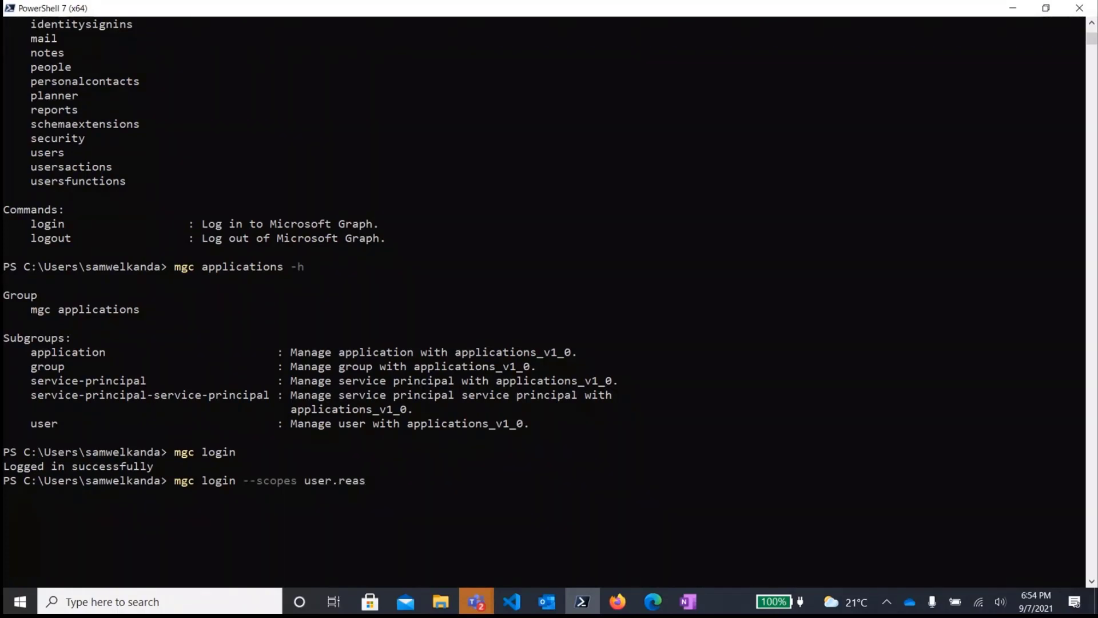
{"action": "type", "text": "d.all"}
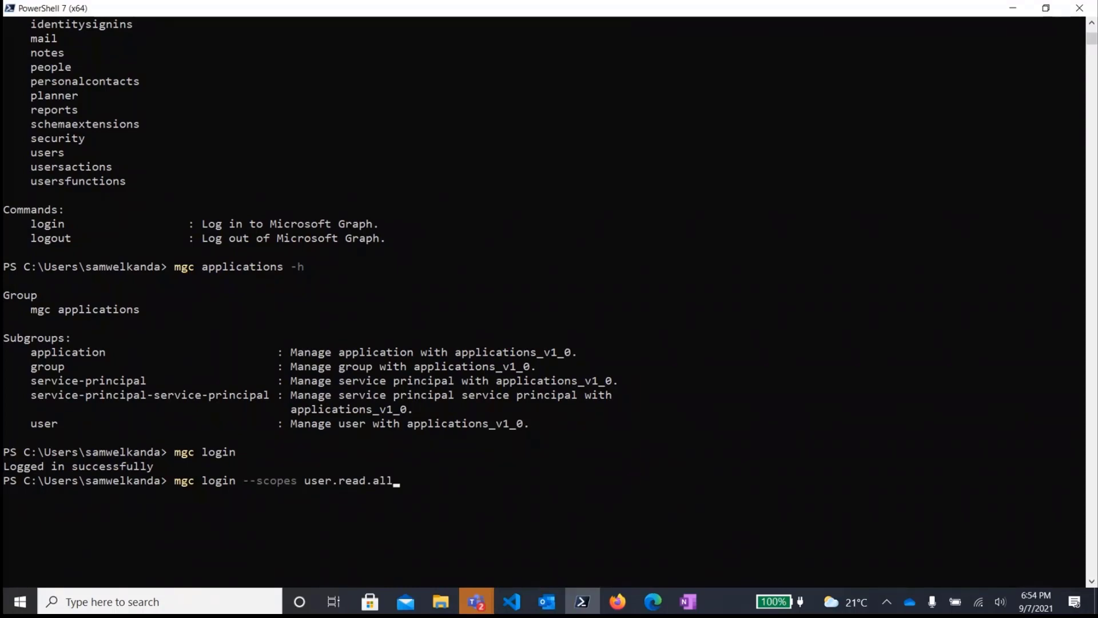
{"action": "key", "text": "Return"}
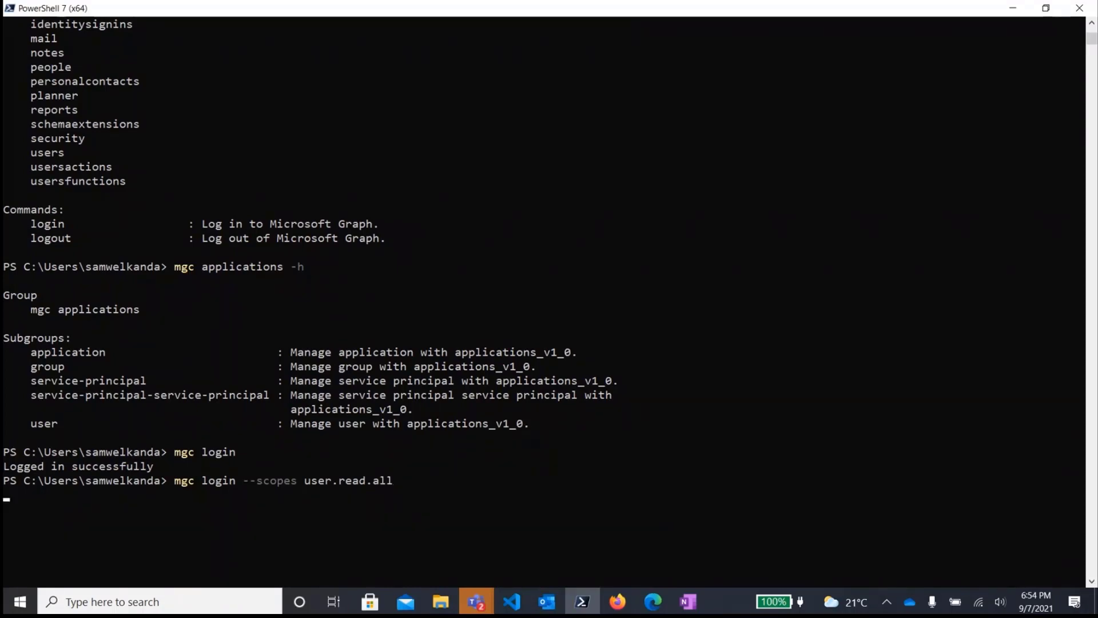
{"action": "key", "text": "Return"}
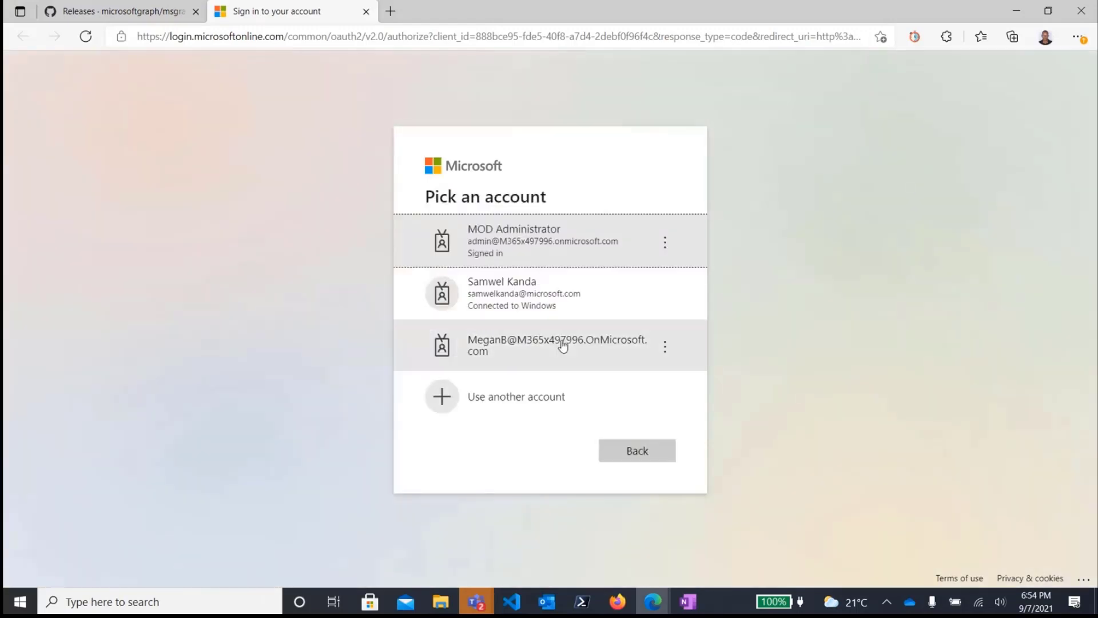
{"action": "mouse_move", "coordinate": [518, 294]}
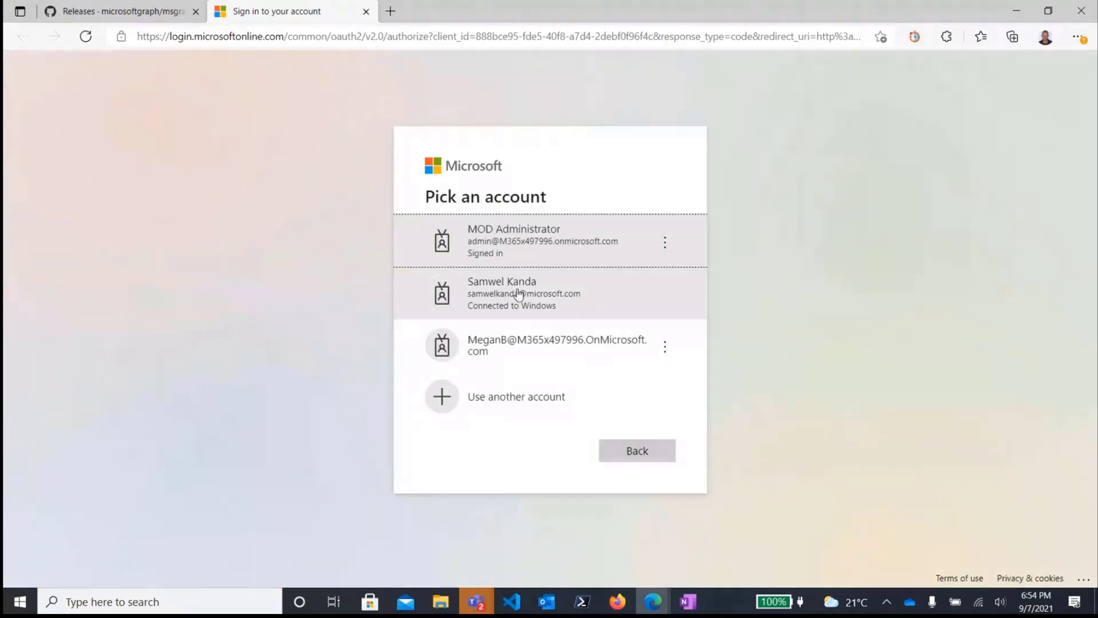
- Pick the administrator account to complete the user.read.all scoped Graph login
{"action": "left_click", "coordinate": [542, 241]}
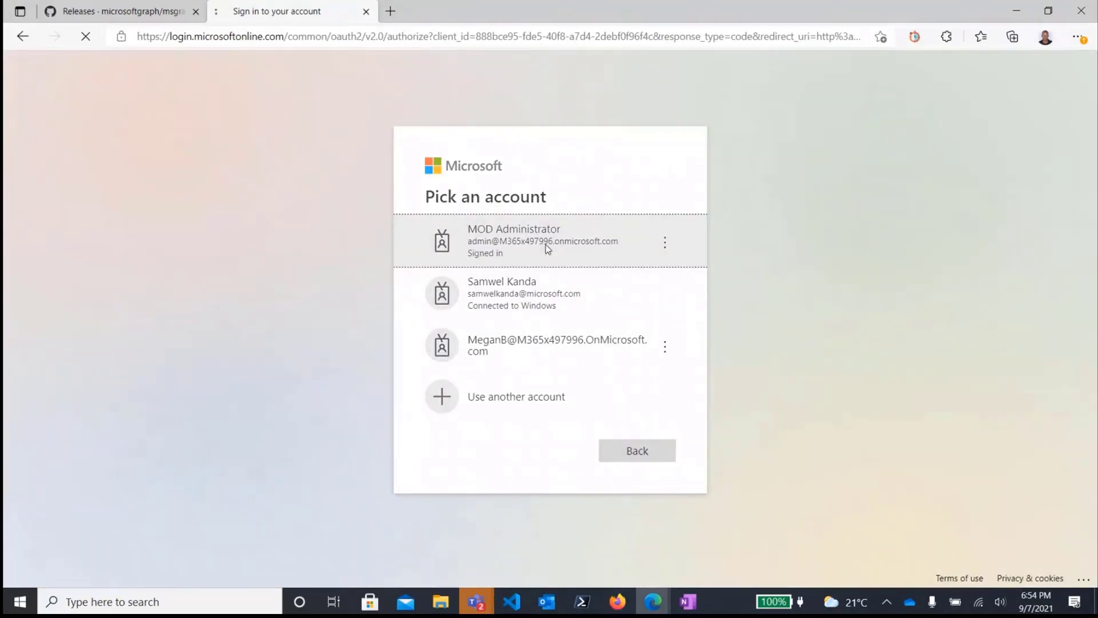
{"action": "left_click", "coordinate": [542, 240]}
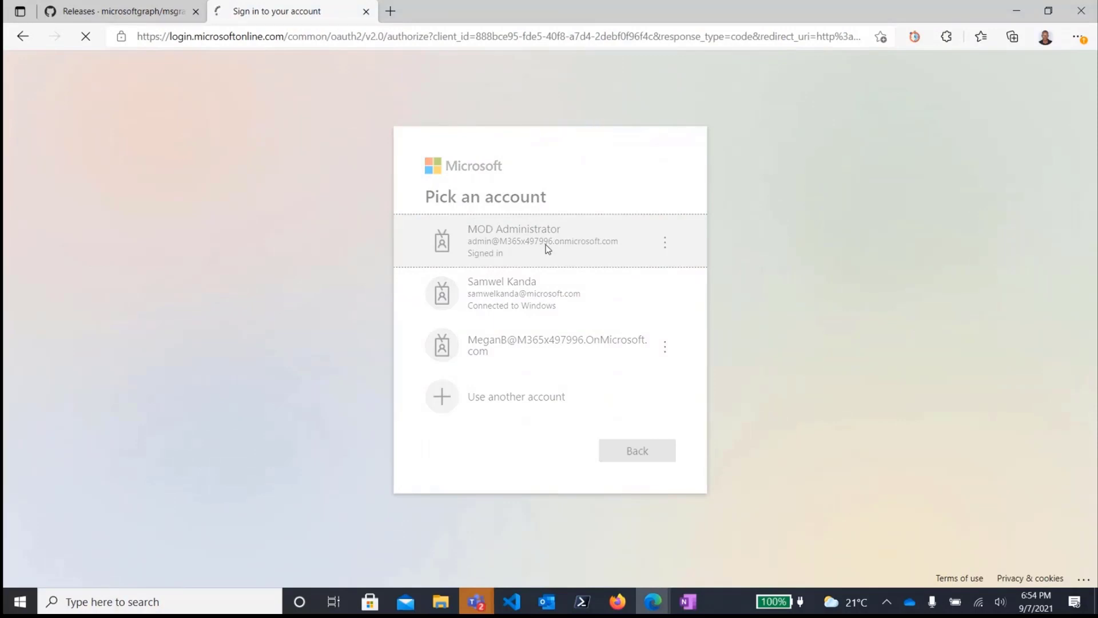
{"action": "left_click", "coordinate": [542, 240]}
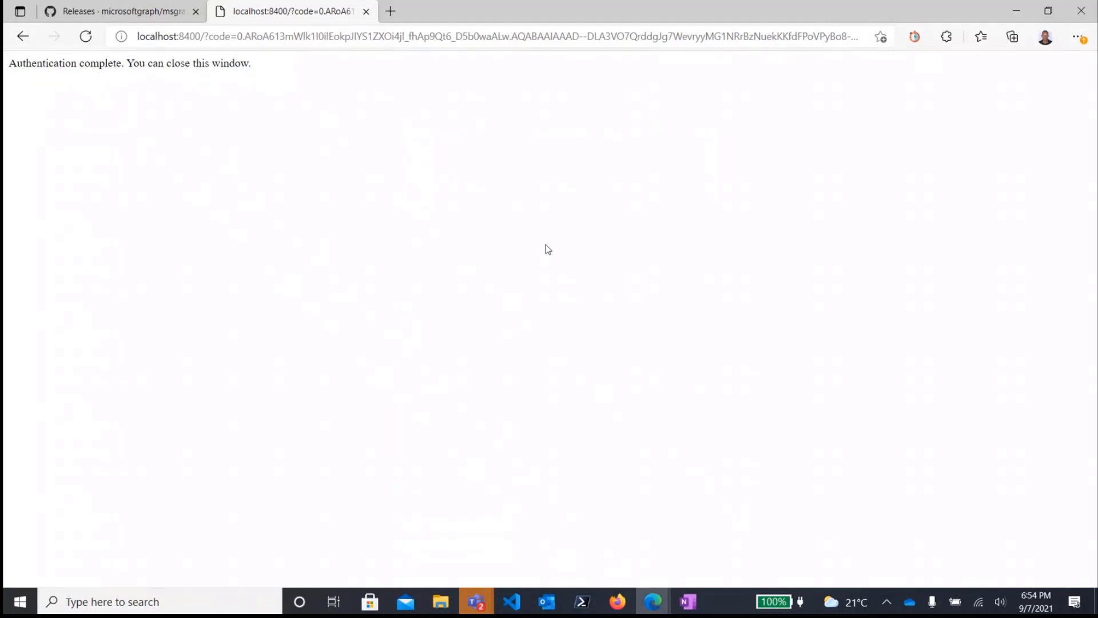
{"action": "mouse_move", "coordinate": [360, 19]}
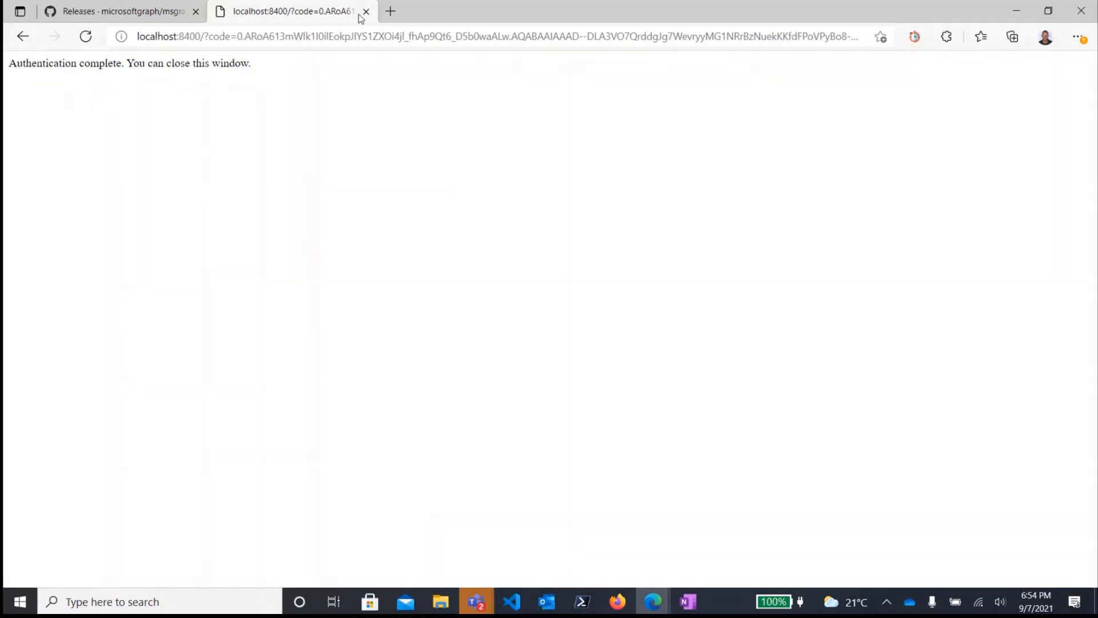
{"action": "mouse_move", "coordinate": [366, 11]}
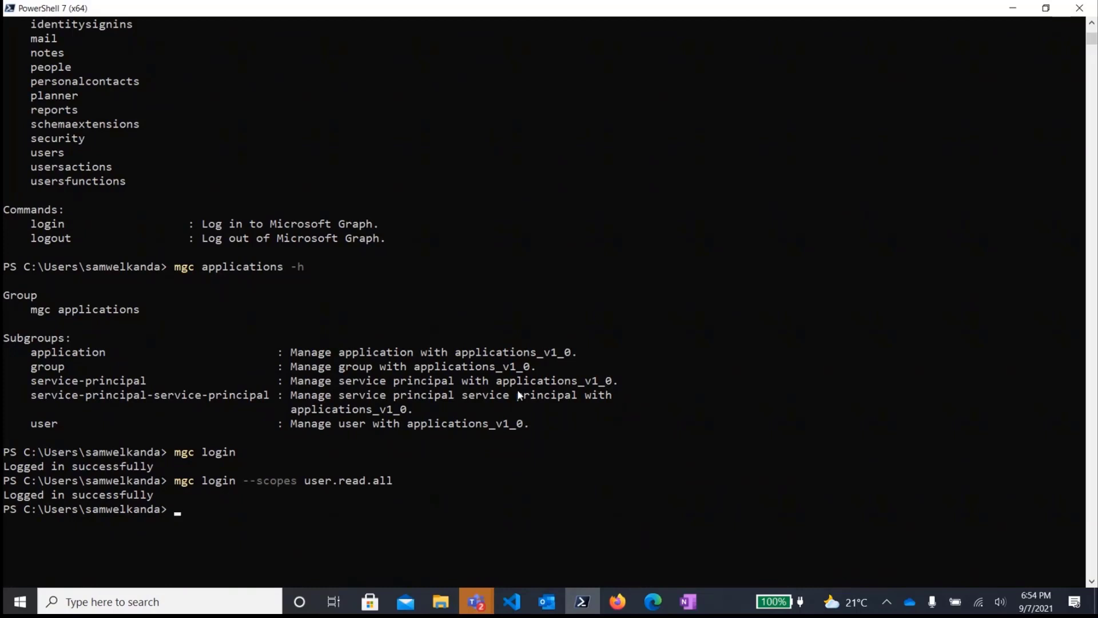
- Run 'mgc users user list' to list the tenant's users
{"action": "type", "text": "m"}
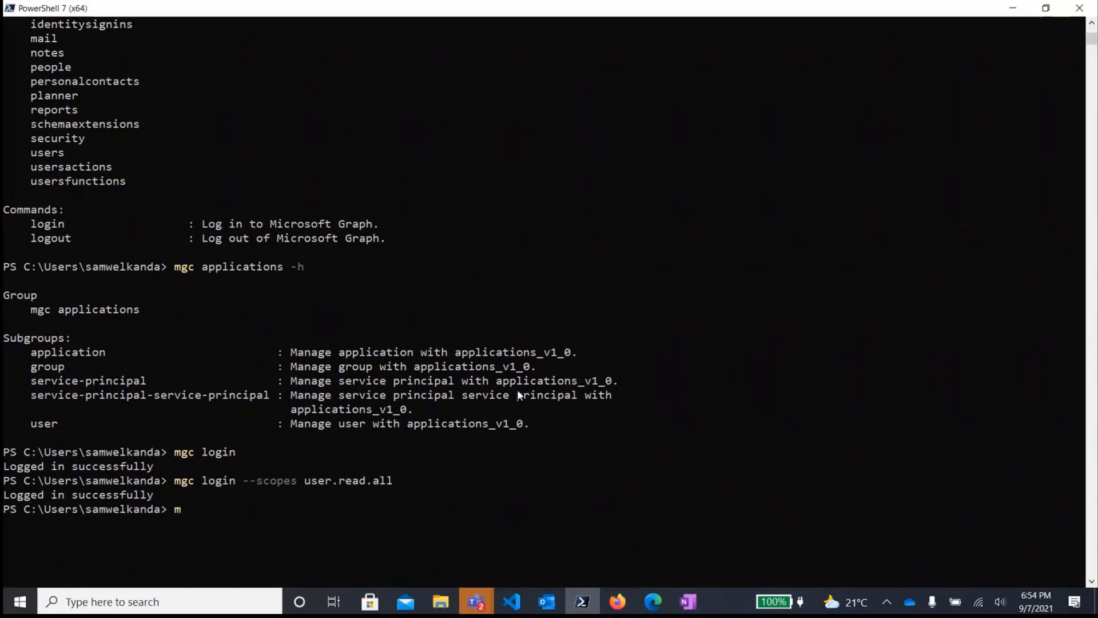
{"action": "type", "text": "gc"}
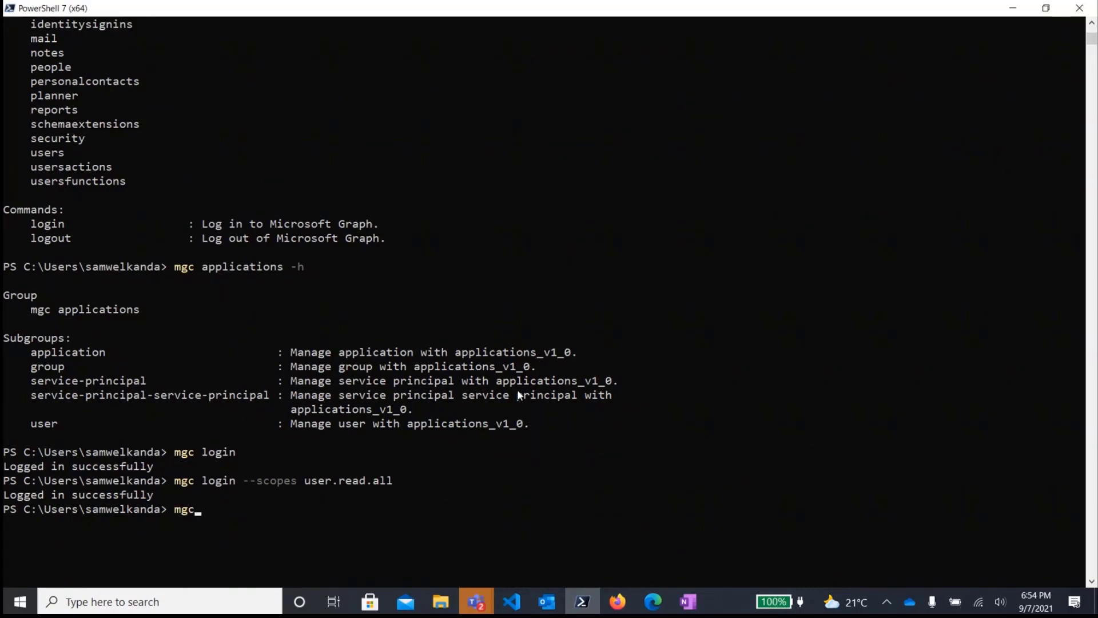
{"action": "type", "text": "use"}
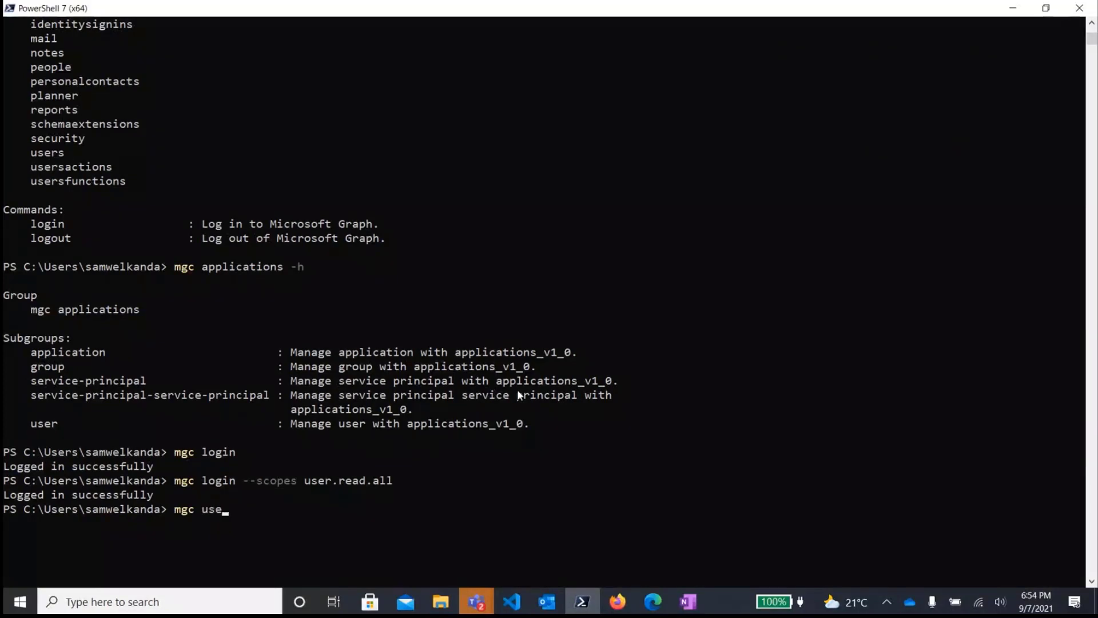
{"action": "type", "text": "rs"}
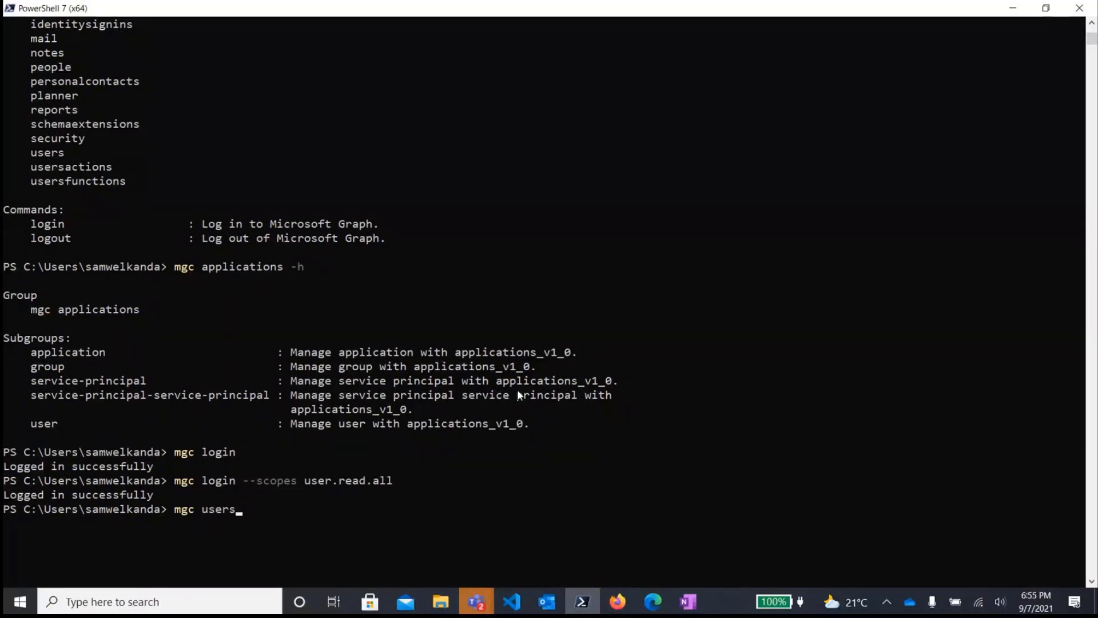
{"action": "type", "text": "use"}
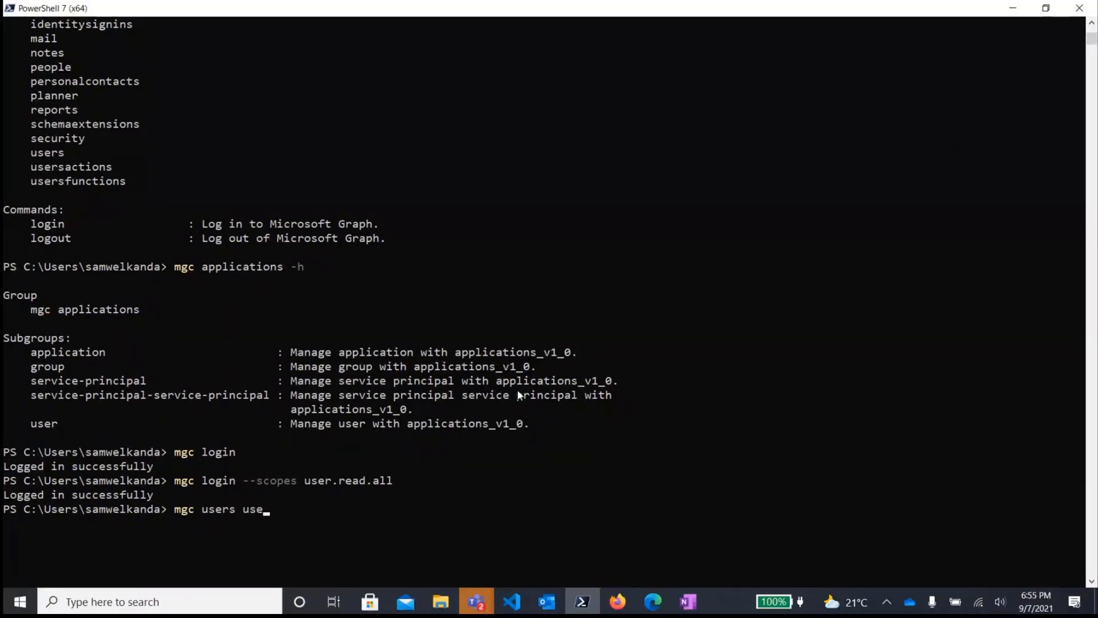
{"action": "type", "text": "r lis"}
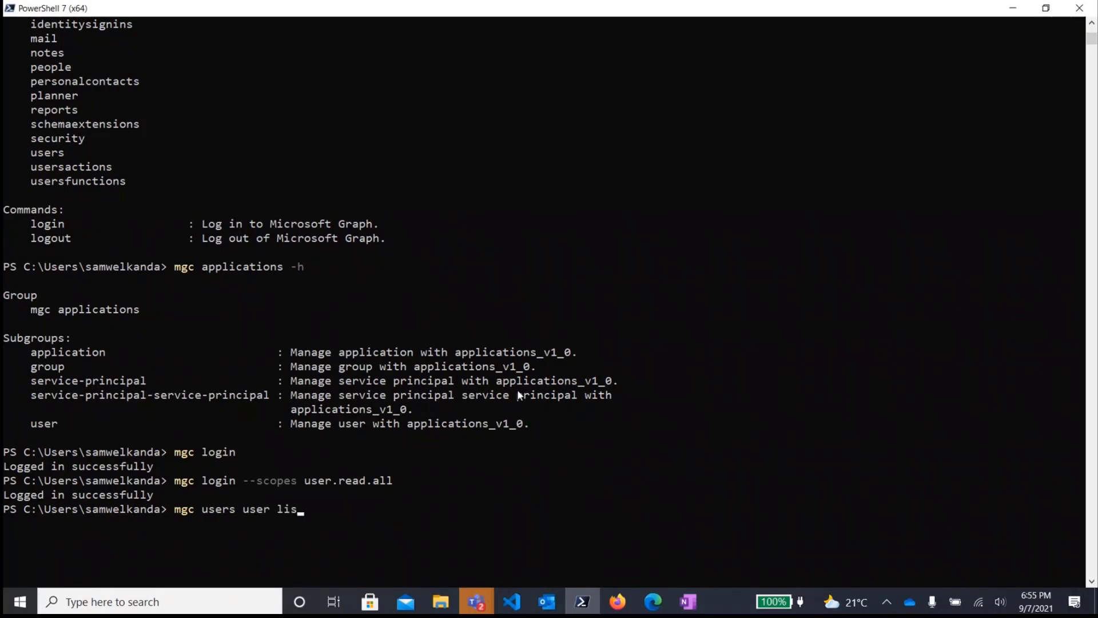
{"action": "key", "text": "Return"}
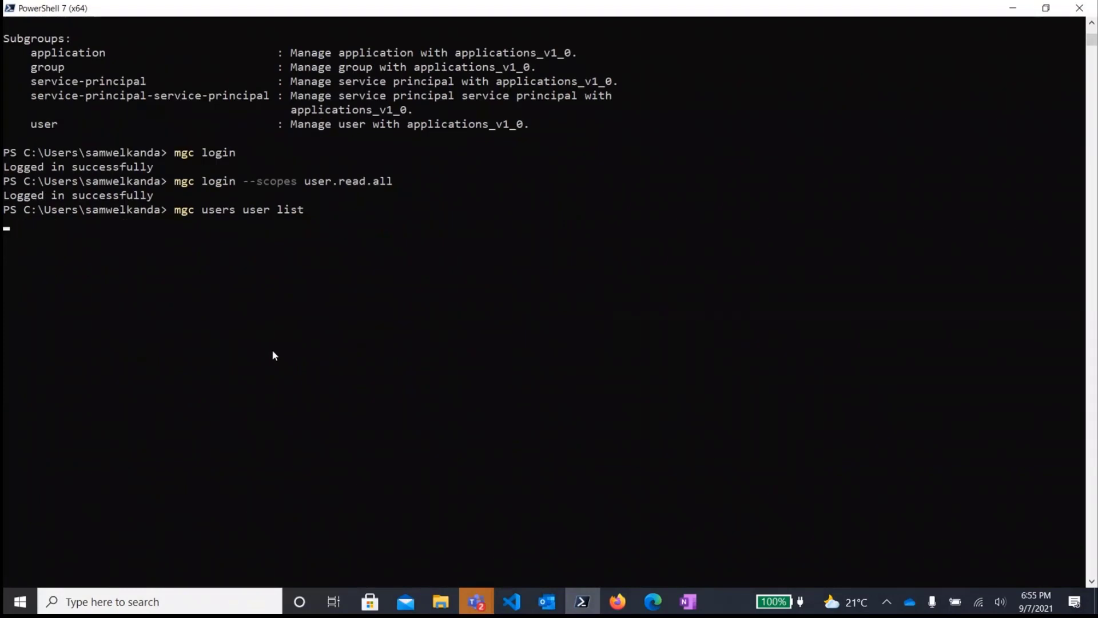
- Let the user list print its JSON records and scroll through the output
{"action": "key", "text": "Return"}
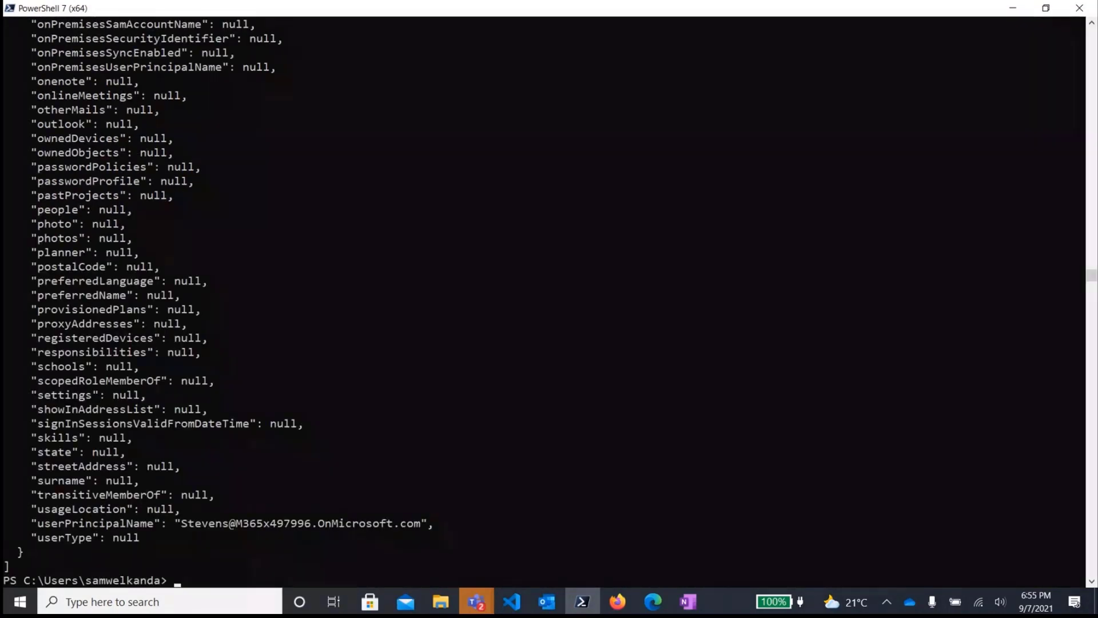
{"action": "mouse_move", "coordinate": [551, 288]}
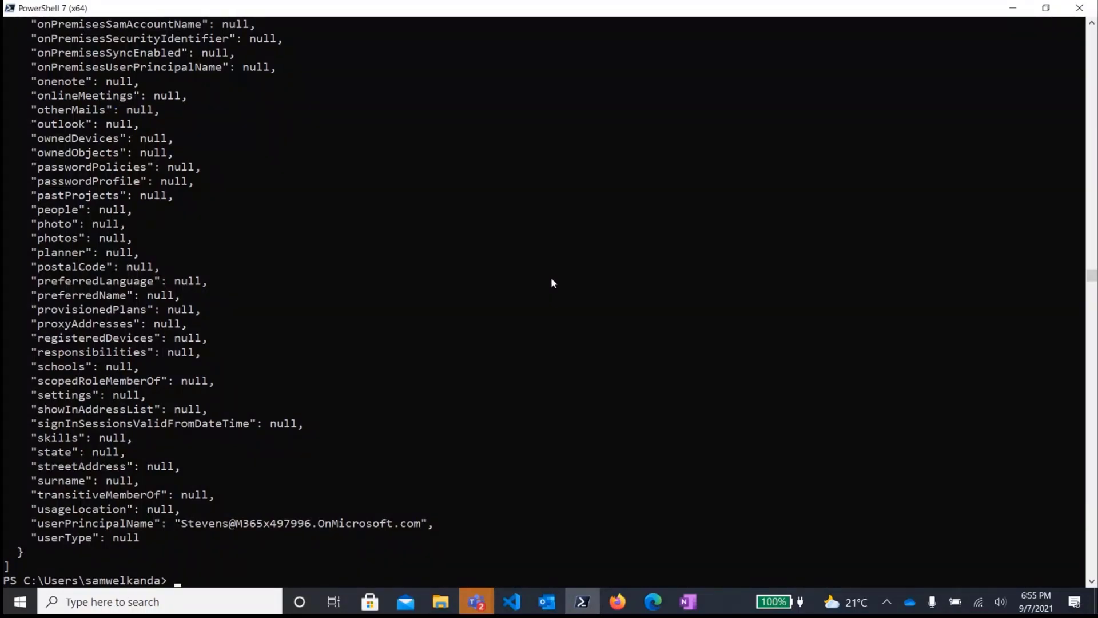
{"action": "mouse_move", "coordinate": [804, 594]}
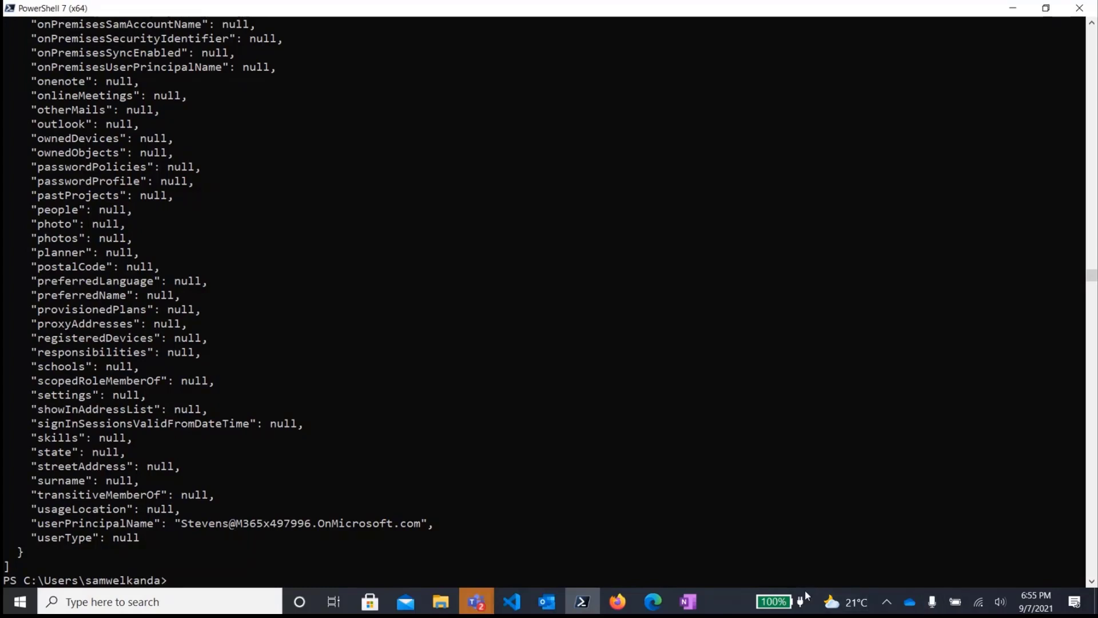
{"action": "scroll", "scroll_direction": "down", "scroll_amount": 3}
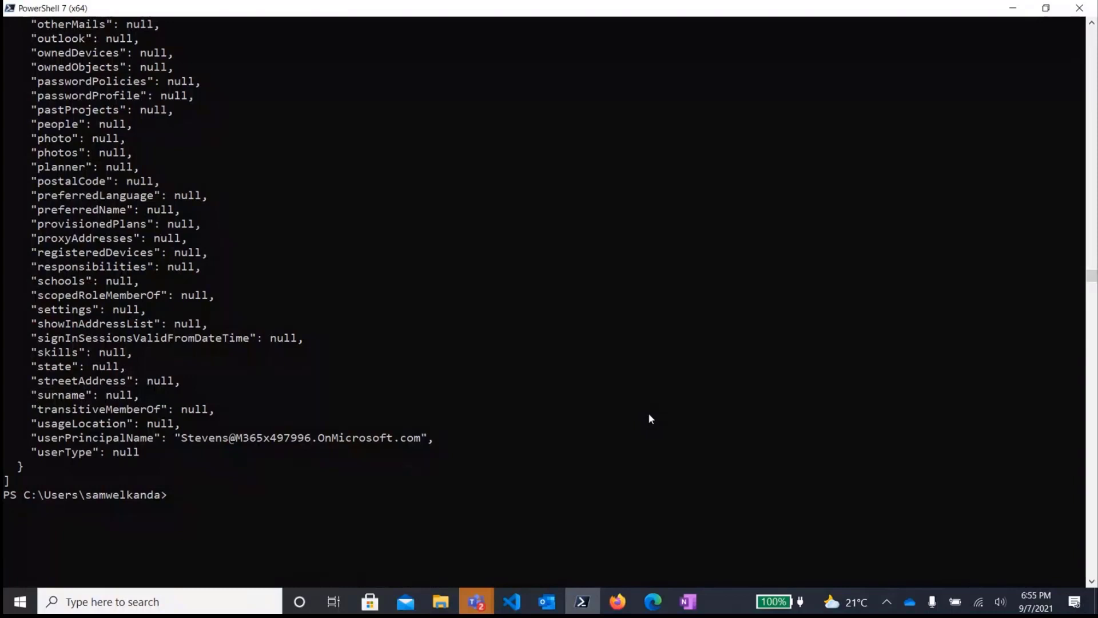
- Run 'mgc users user list --output table', correcting the single-dash typo, to print users as table rows
{"action": "type", "text": "mgc users user list"}
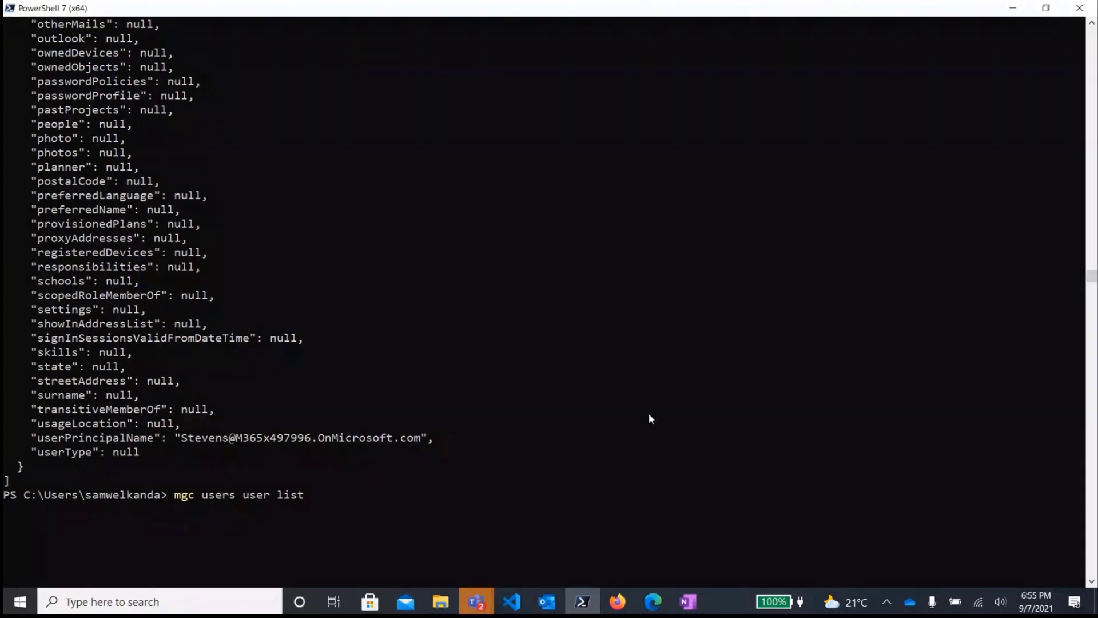
{"action": "type", "text": "-outpu"}
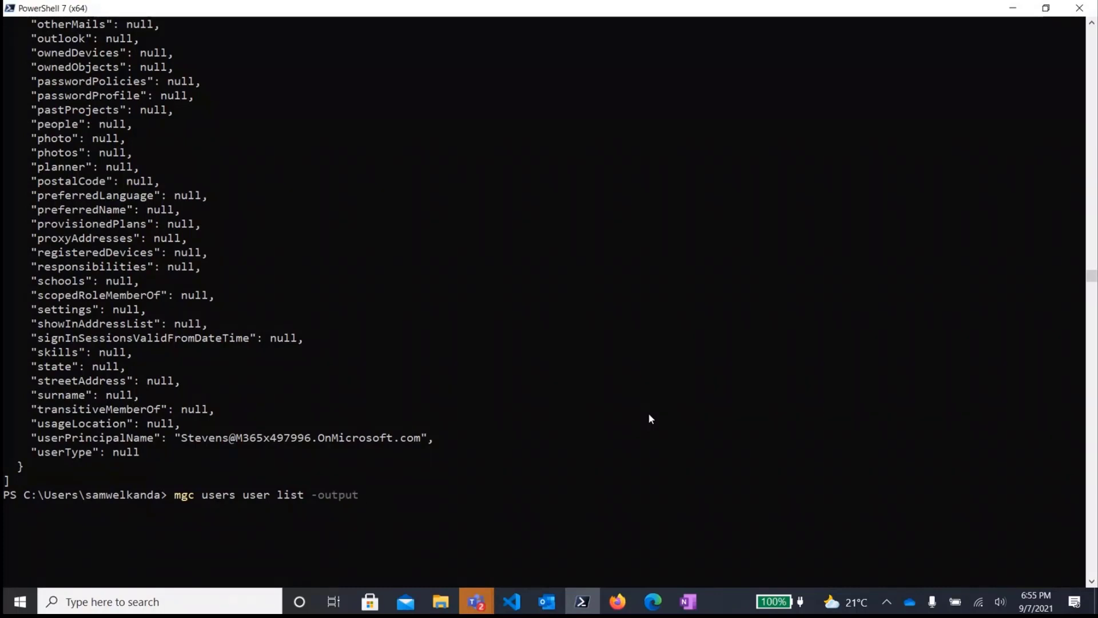
{"action": "type", "text": "table"}
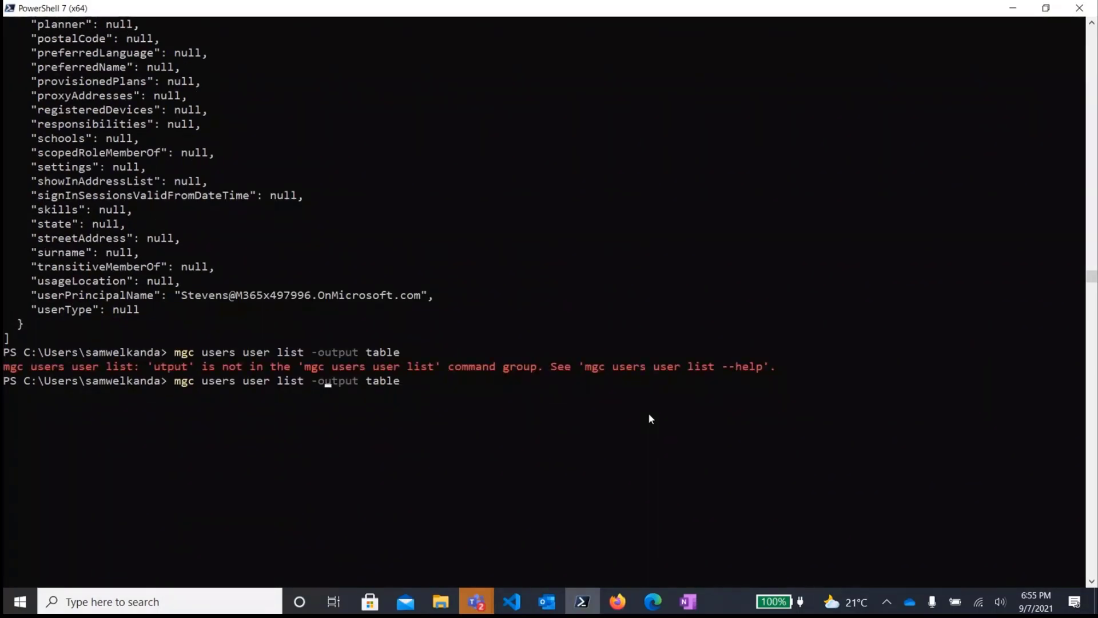
{"action": "type", "text": "-"}
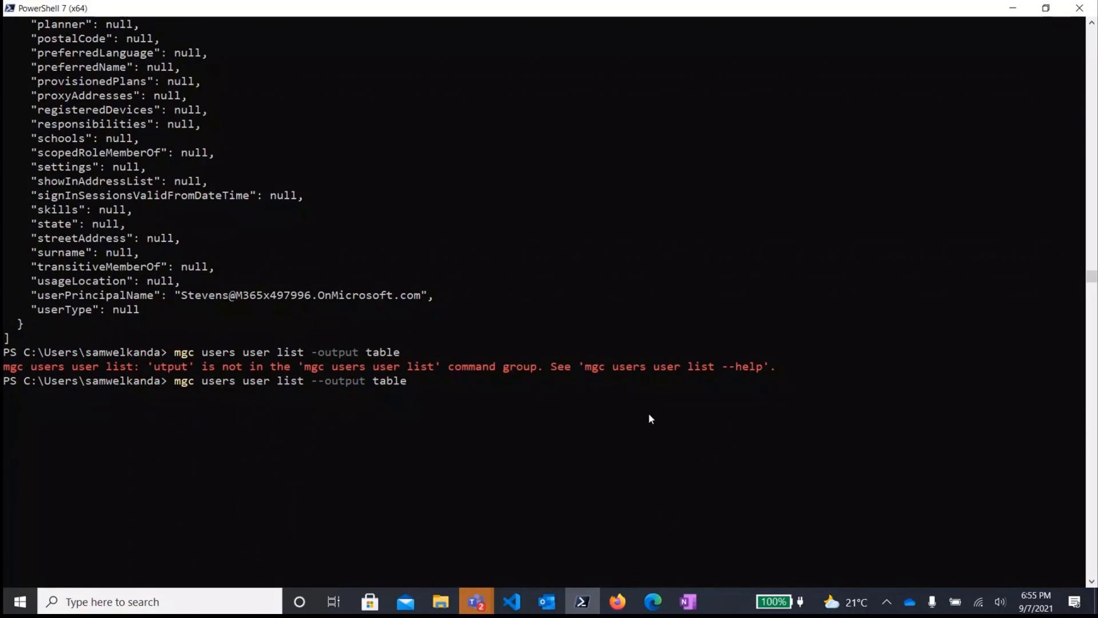
{"action": "key", "text": "Return"}
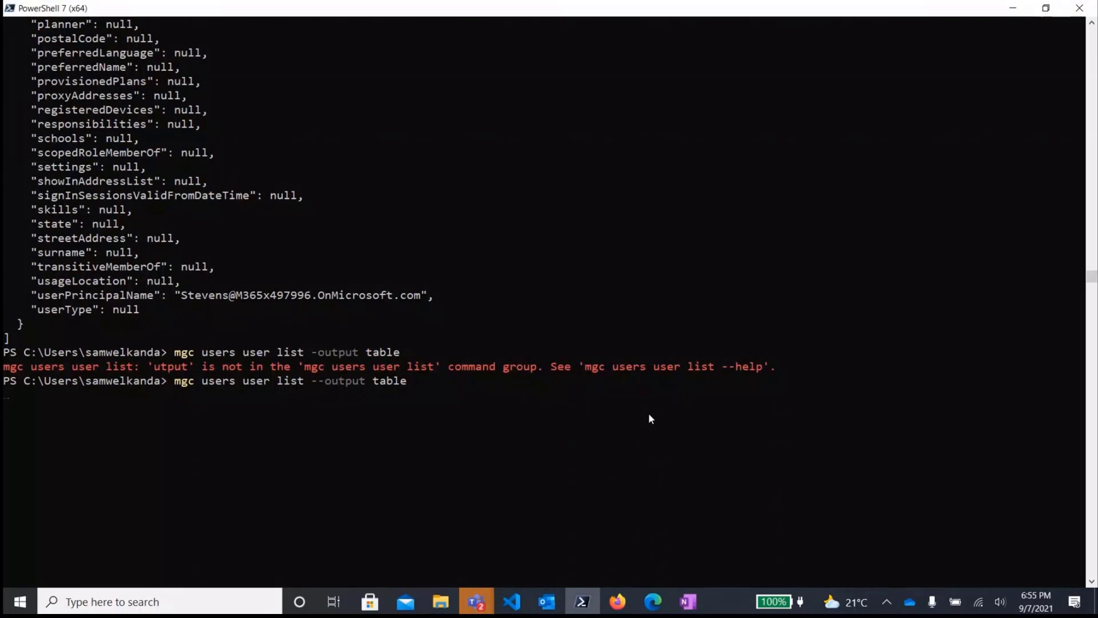
{"action": "key", "text": "Return"}
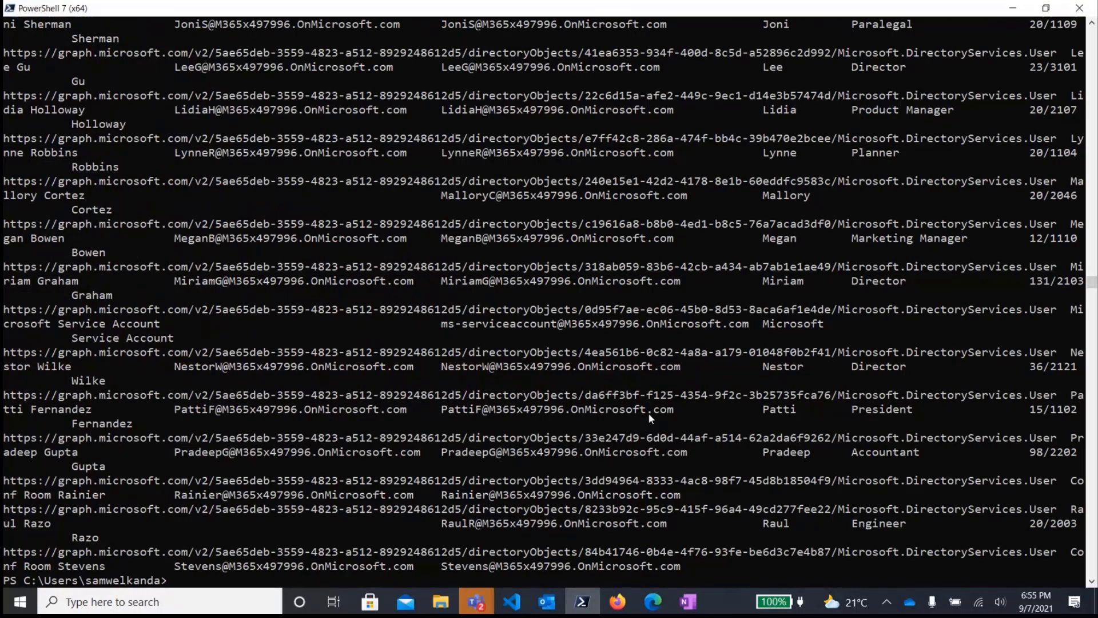
- Enter 'mgc users user list --select displayName --output table' then erase it without running
{"action": "scroll", "scroll_direction": "down", "scroll_amount": 3}
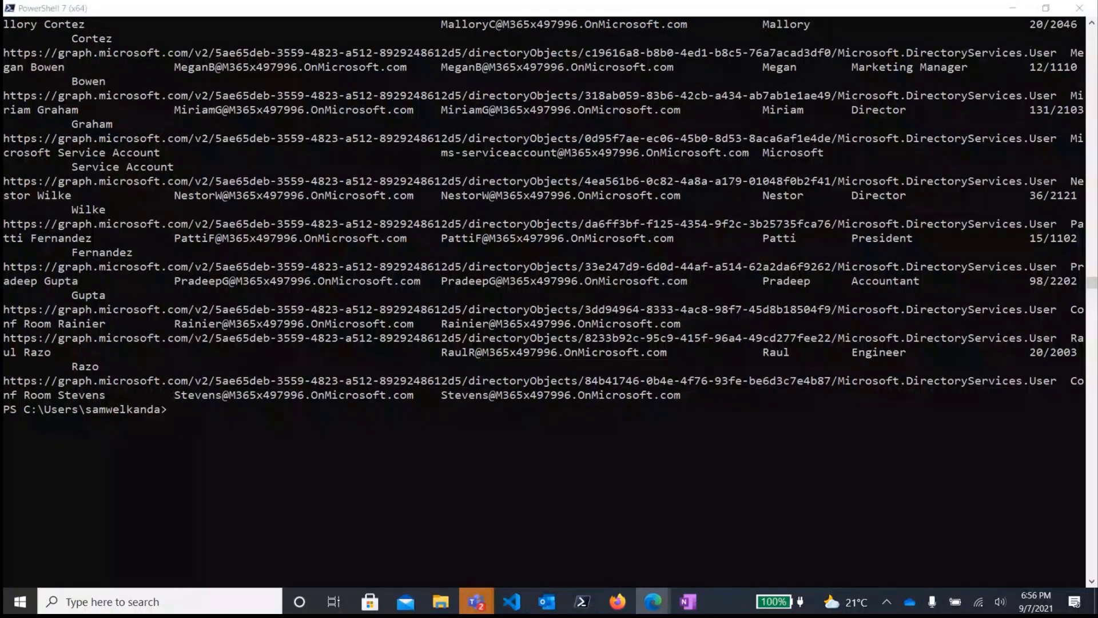
{"action": "mouse_move", "coordinate": [205, 426]}
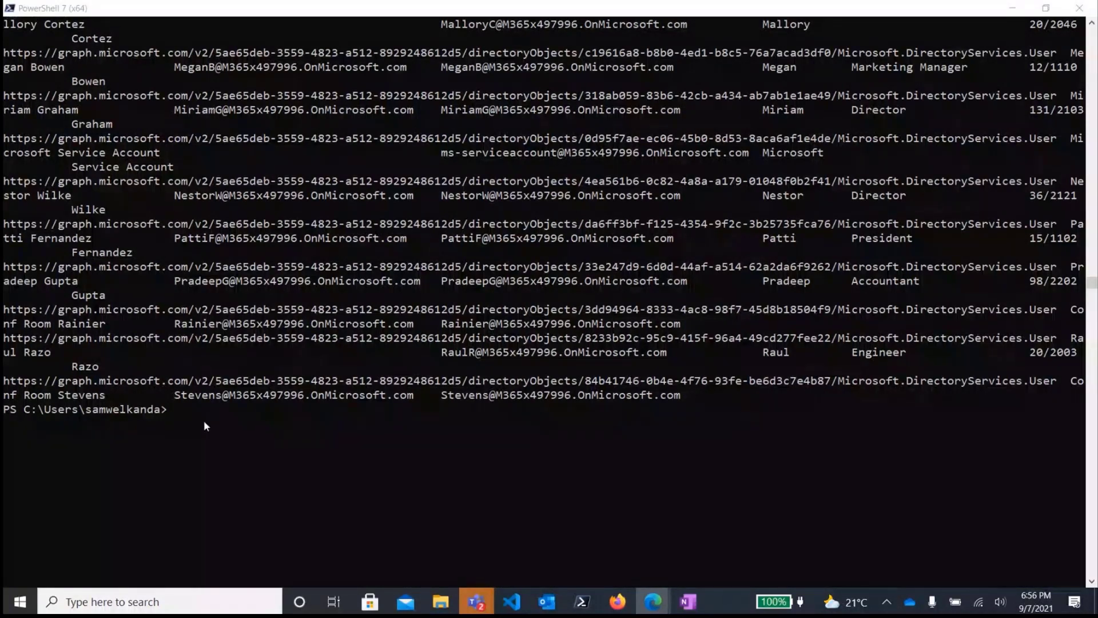
{"action": "type", "text": "mgc users user list --select displayName --output table"}
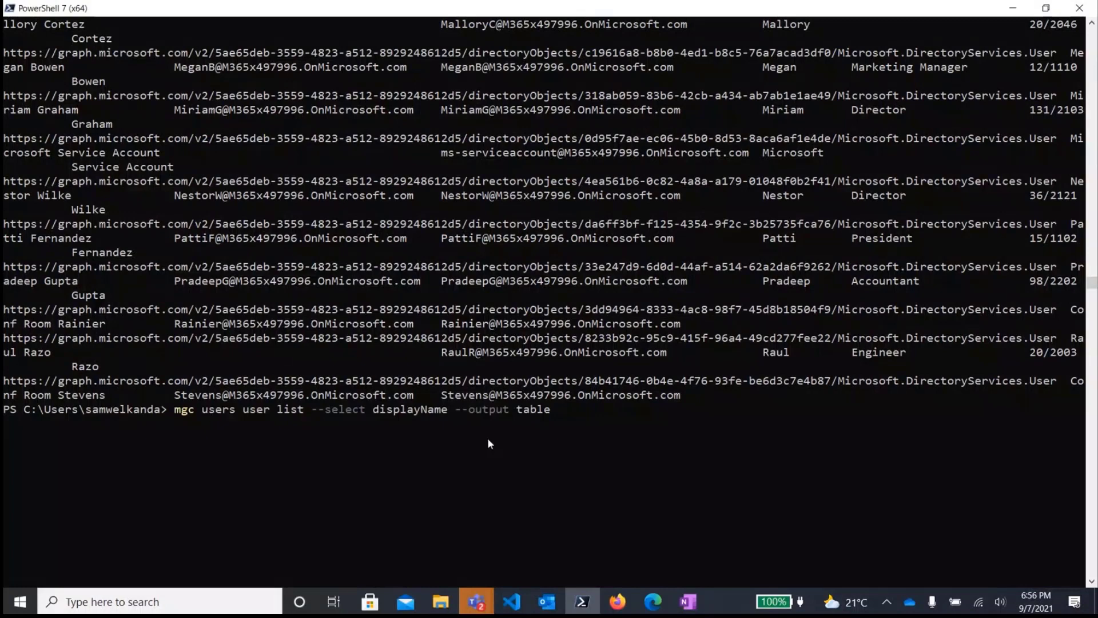
{"action": "mouse_move", "coordinate": [354, 415]}
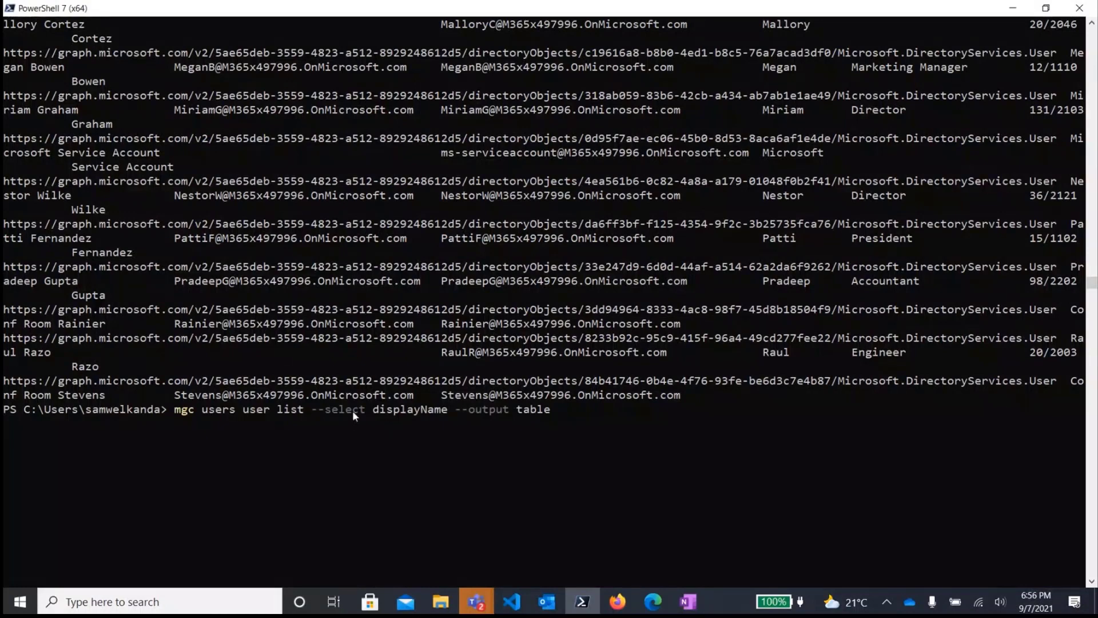
{"action": "mouse_move", "coordinate": [446, 412]}
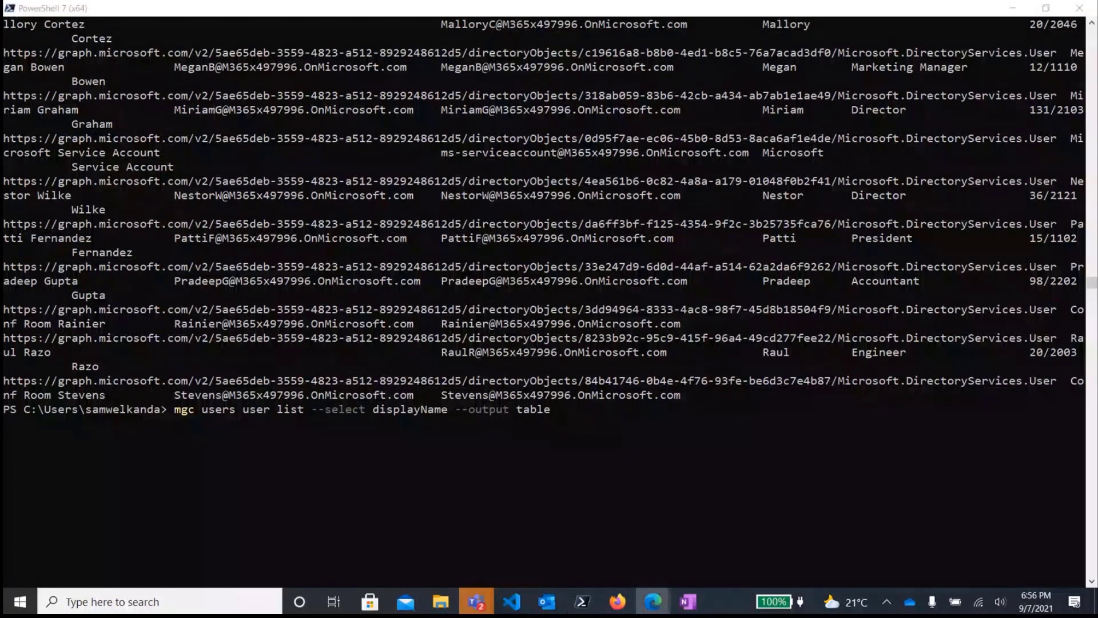
{"action": "mouse_move", "coordinate": [559, 461]}
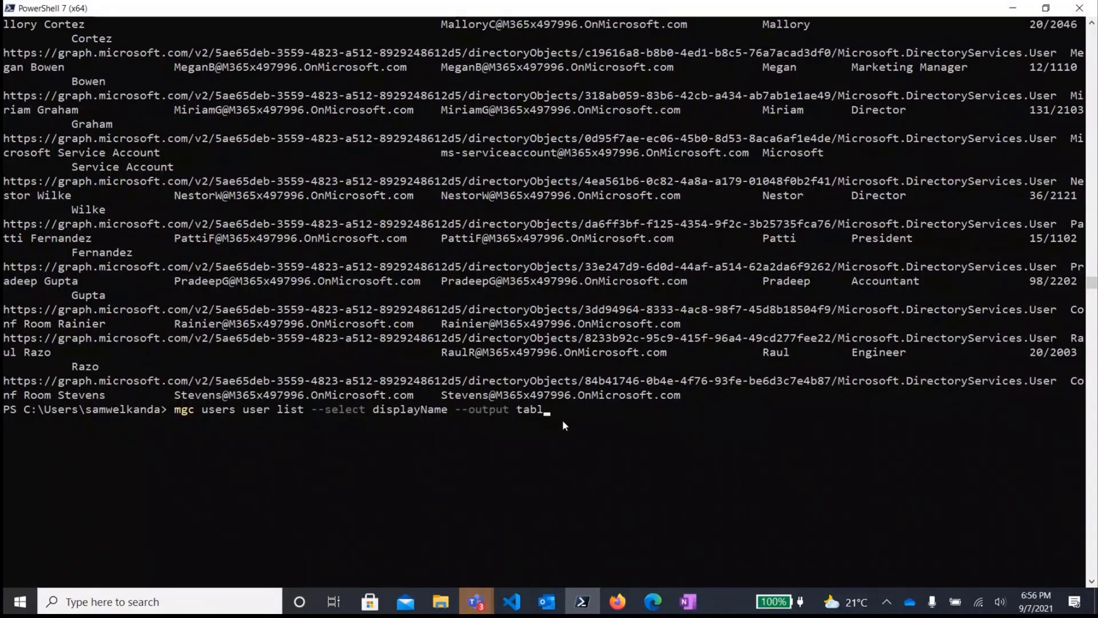
{"action": "key", "text": "Backspace"}
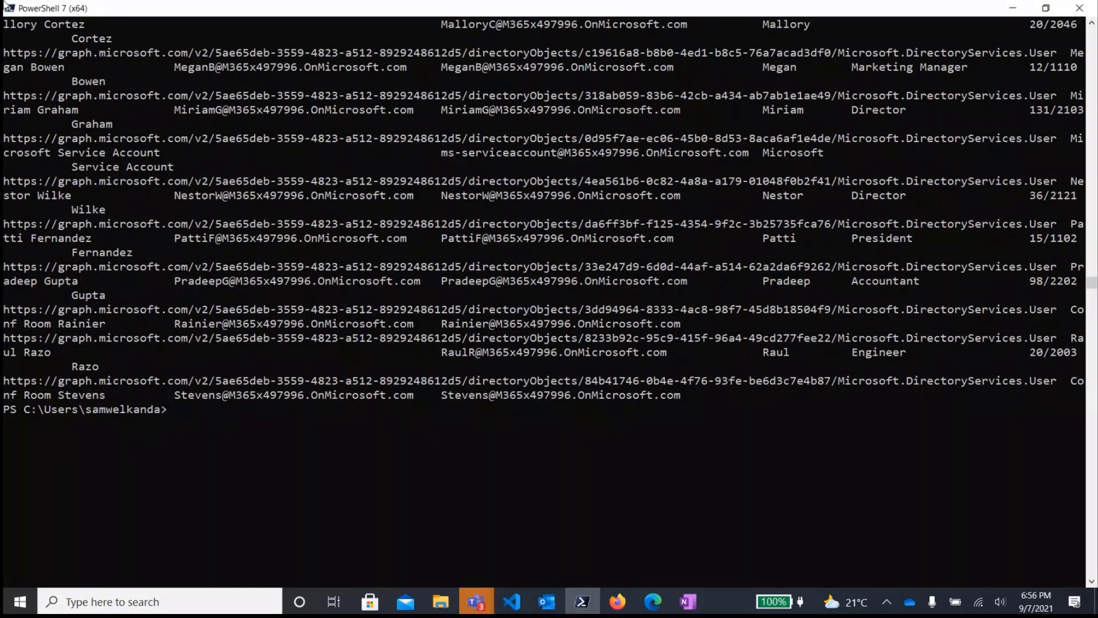
- Run the JMESPath query "[].{Id:id, Name:displayName}" with -o table to print an Id and Name table
{"action": "type", "text": "mgc users user list --query \"[].{Id:id, Name:displayName}\" -o table"}
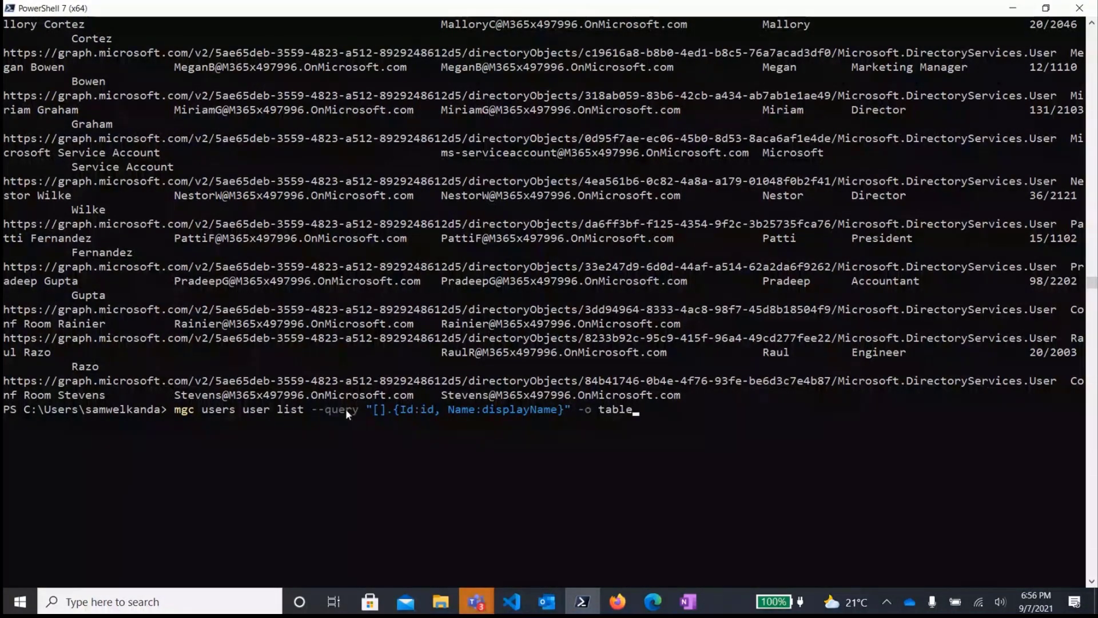
{"action": "mouse_move", "coordinate": [411, 418]}
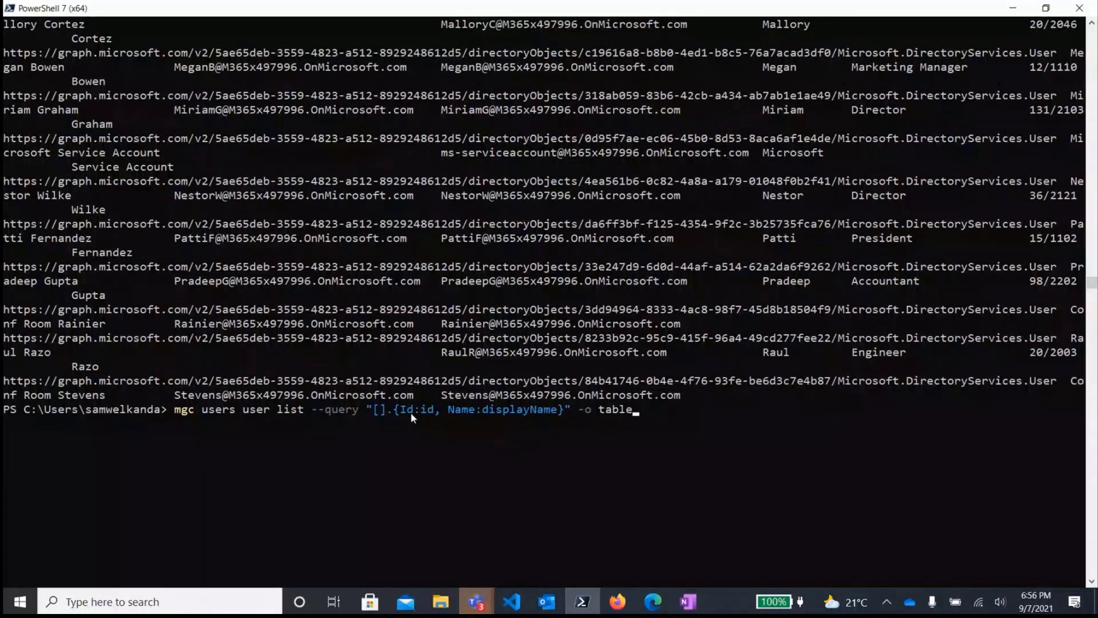
{"action": "mouse_move", "coordinate": [521, 422]}
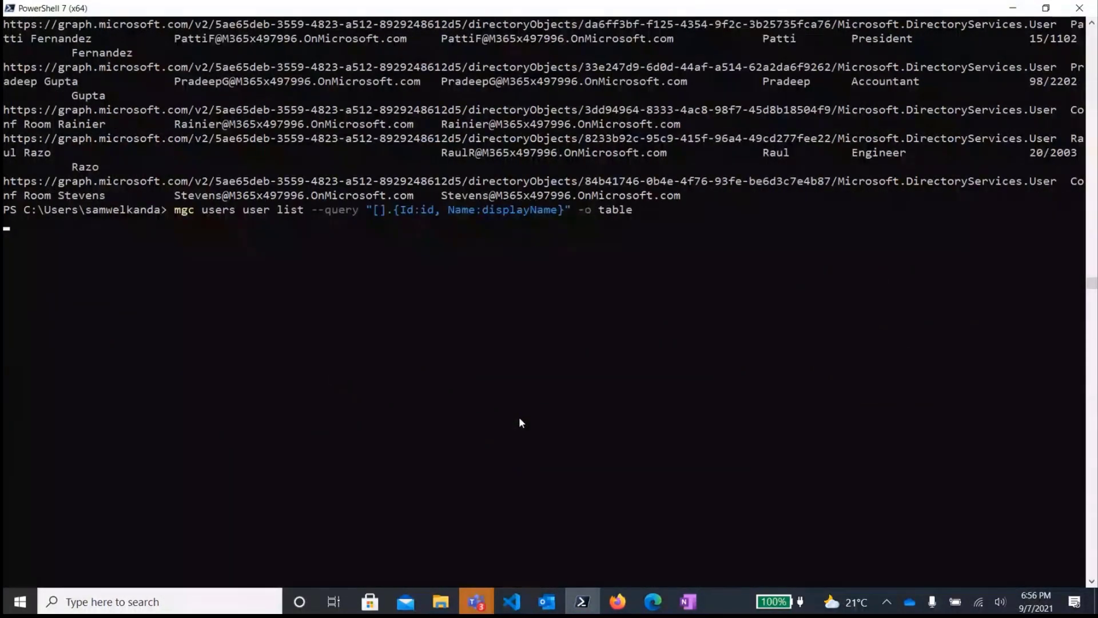
{"action": "key", "text": "Return"}
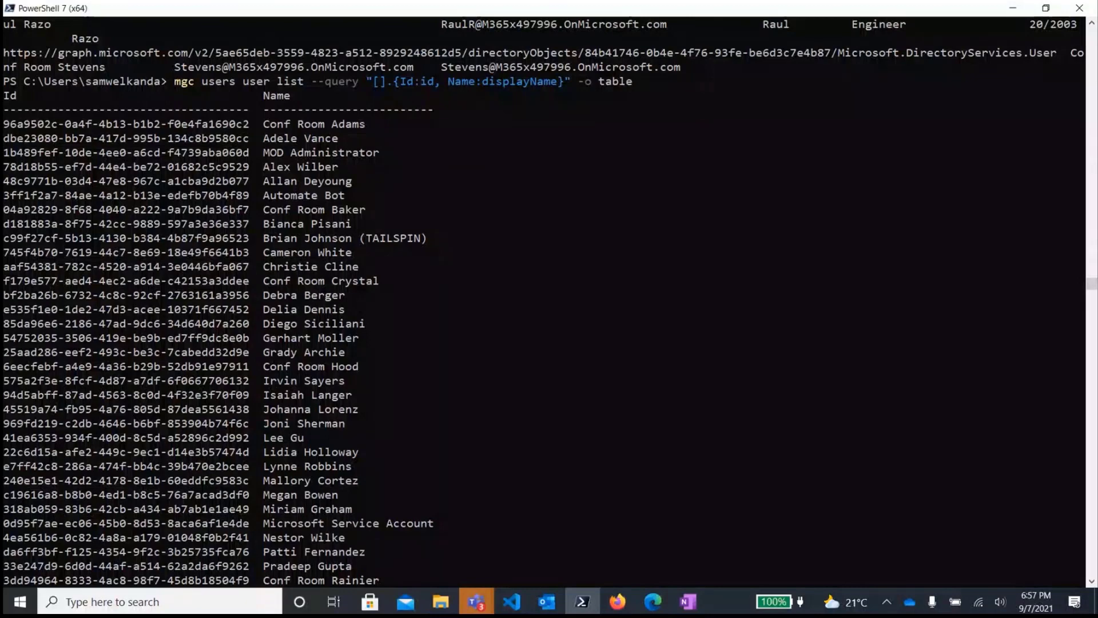
{"action": "scroll", "scroll_direction": "down", "scroll_amount": 3}
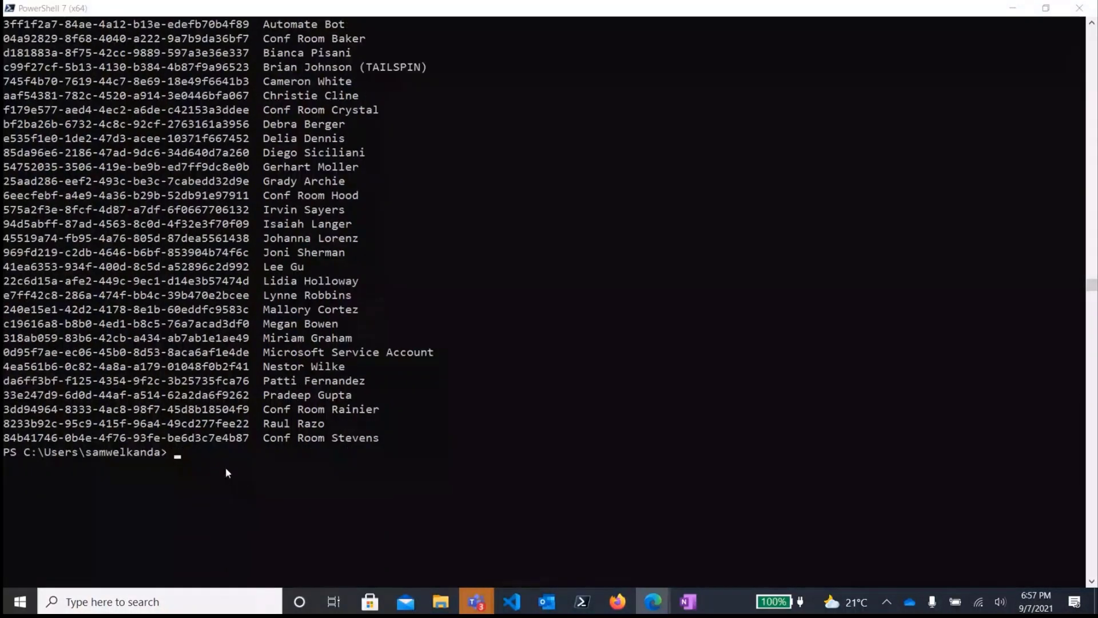
{"action": "mouse_move", "coordinate": [217, 460]}
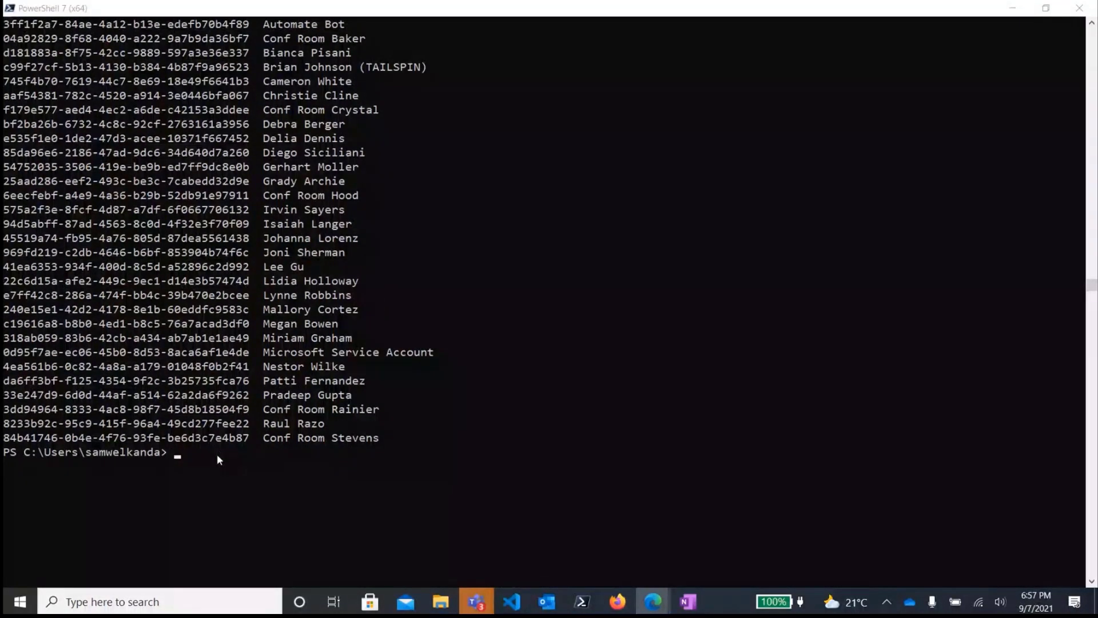
- Enter the query "[?displayName=='Lynne Robbins'].{Id:id, Name:displayName}" with table output
{"action": "type", "text": "mgc users user list --query \"[?displayName=='Lynne Robbins'].{Id:id, Name:displayName}\" -o table"}
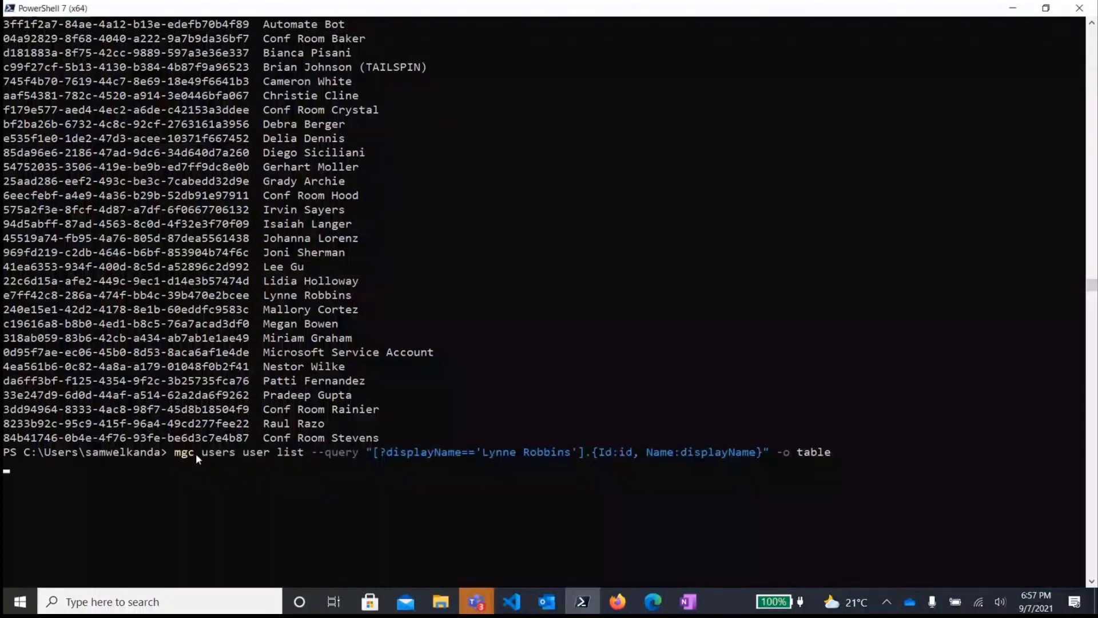
{"action": "mouse_move", "coordinate": [406, 460]}
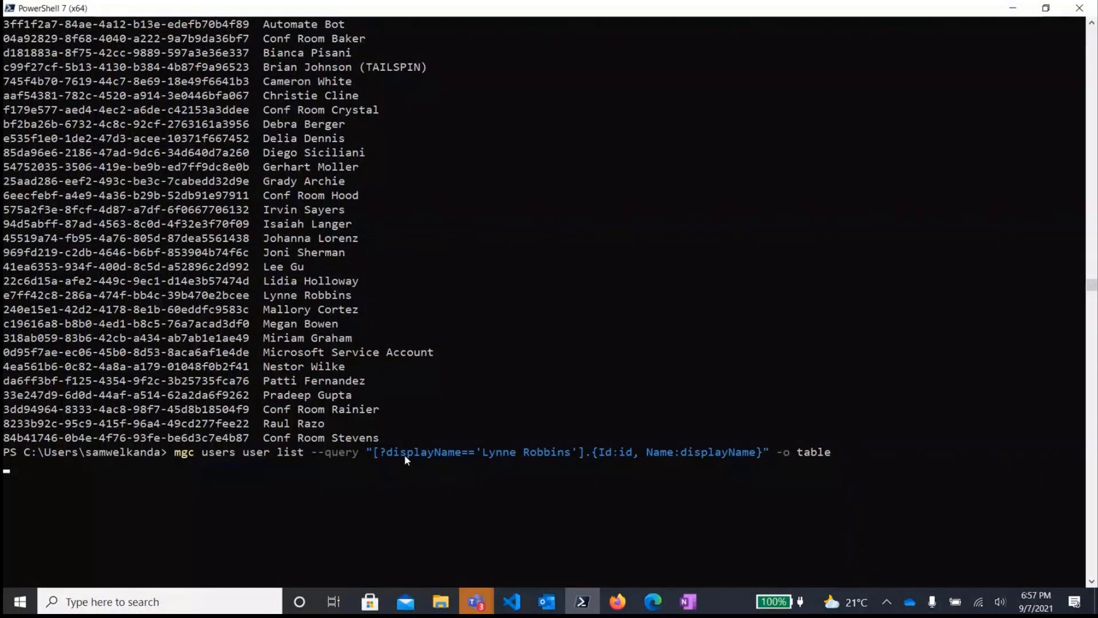
{"action": "mouse_move", "coordinate": [384, 461]}
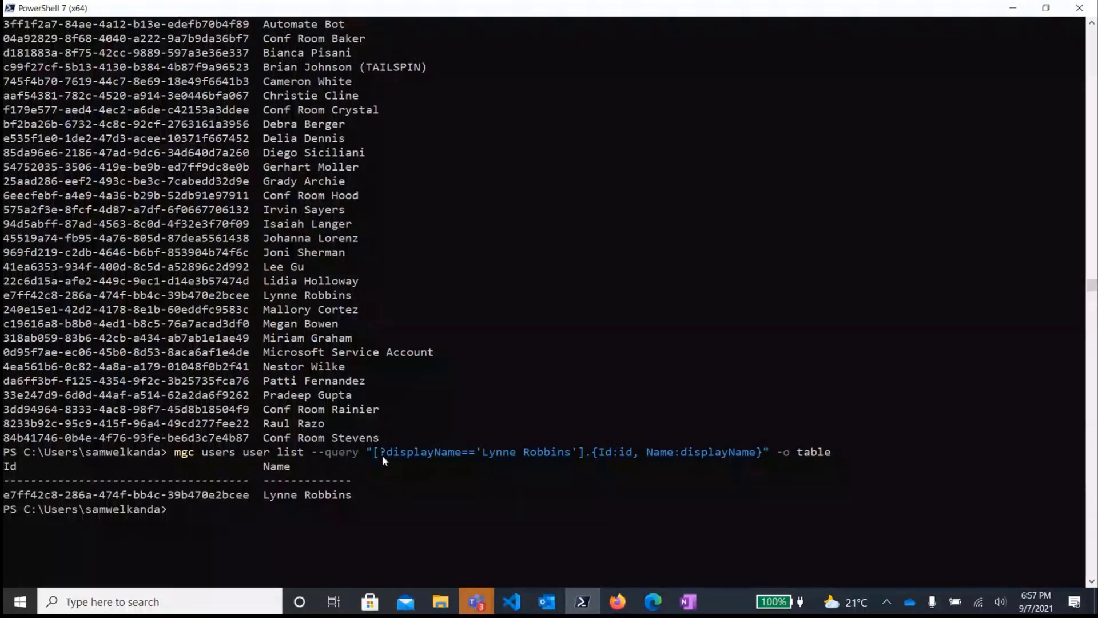
{"action": "mouse_move", "coordinate": [520, 460]}
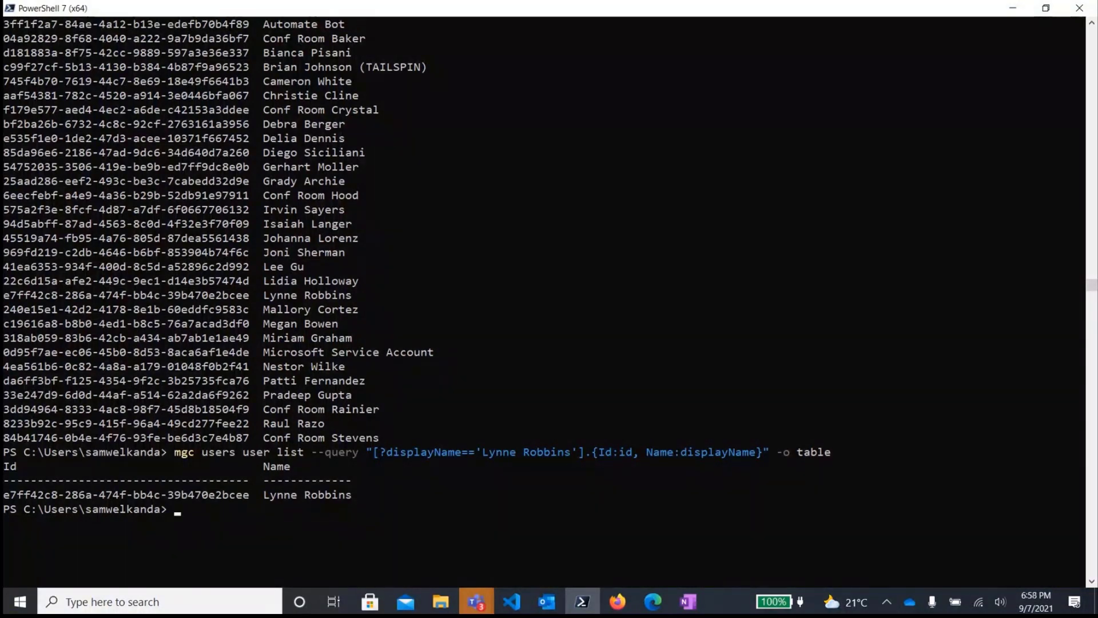
{"action": "mouse_move", "coordinate": [652, 601]}
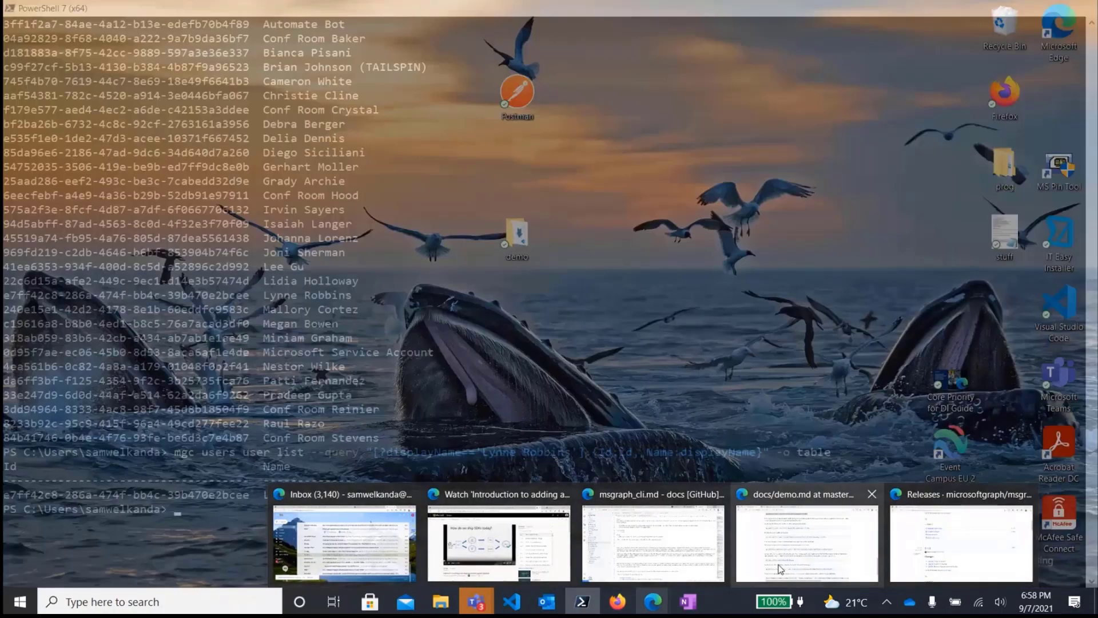
- Go to the msgraph-cli repository code page and browse into docs/samples/powershell
{"action": "left_click", "coordinate": [960, 542]}
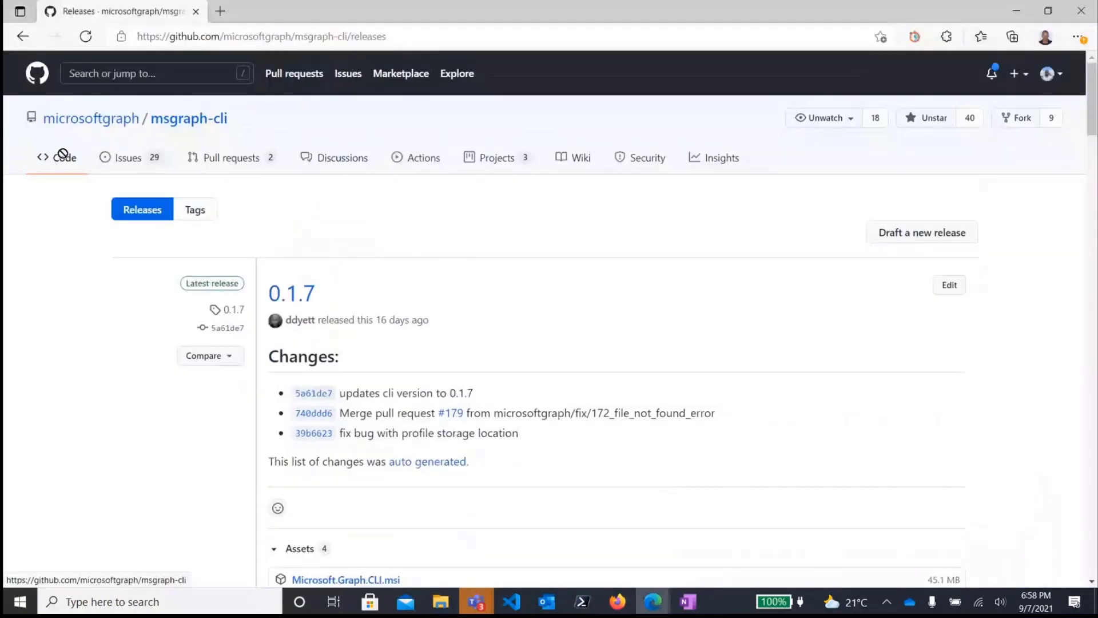
{"action": "left_click", "coordinate": [63, 156]}
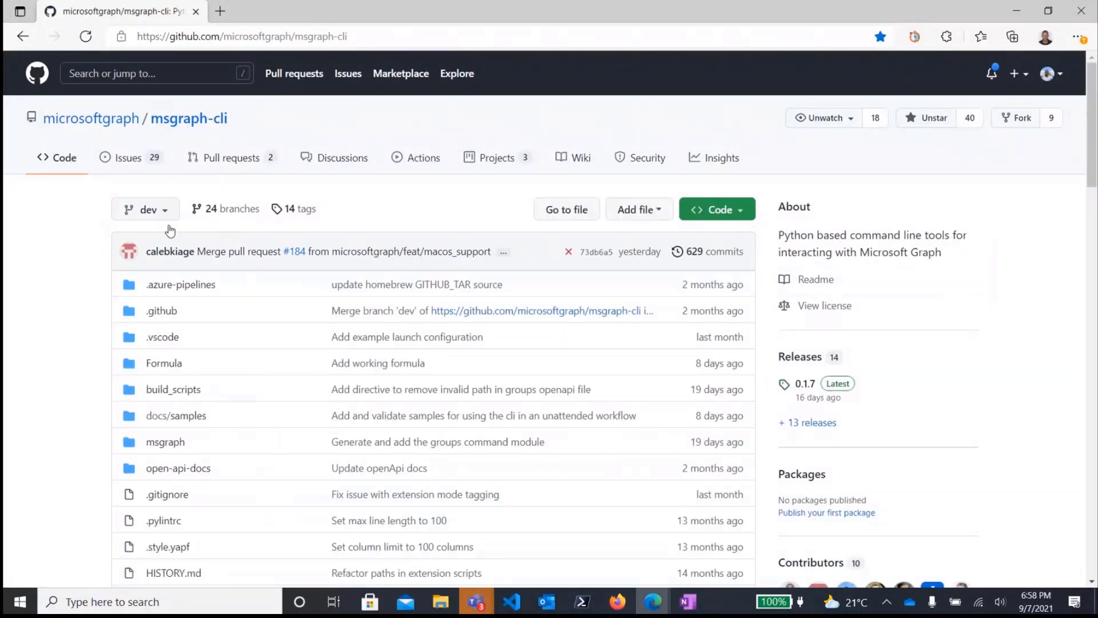
{"action": "scroll", "scroll_direction": "down", "scroll_amount": 3}
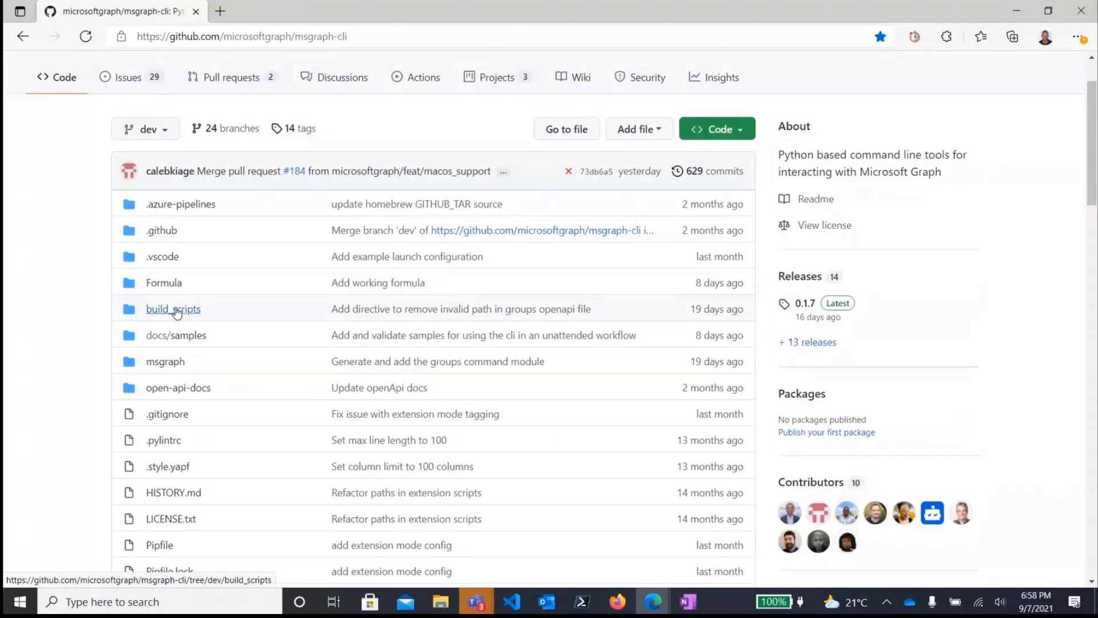
{"action": "left_click", "coordinate": [177, 335]}
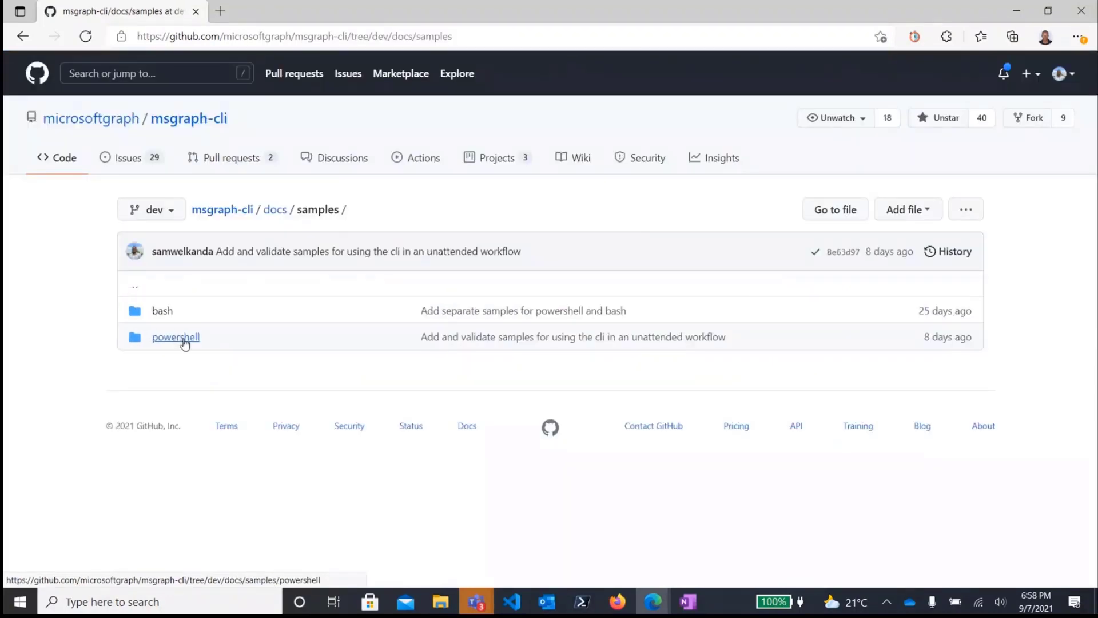
{"action": "left_click", "coordinate": [175, 336]}
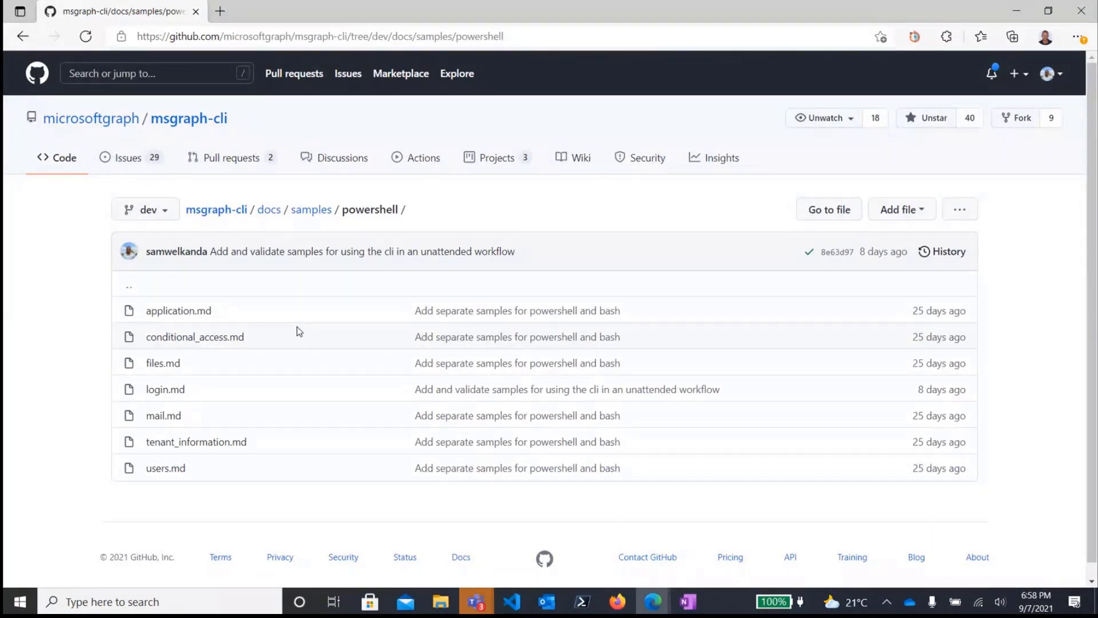
{"action": "mouse_move", "coordinate": [178, 310]}
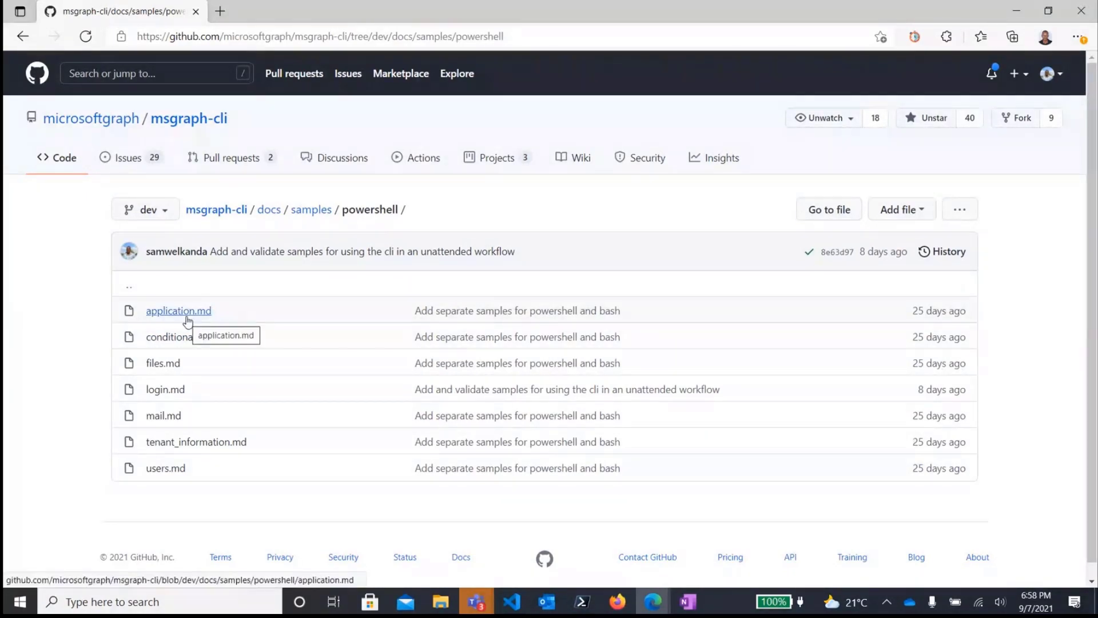
- View the application.md sample listing mgc login and application creation commands
{"action": "left_click", "coordinate": [178, 310]}
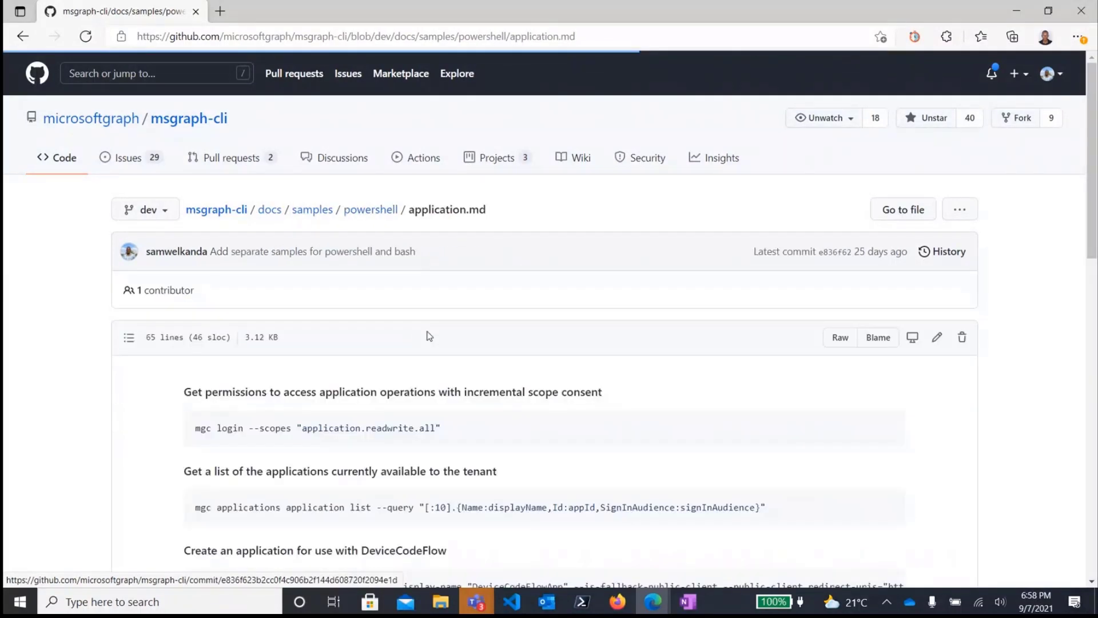
{"action": "scroll", "scroll_direction": "down", "scroll_amount": 3}
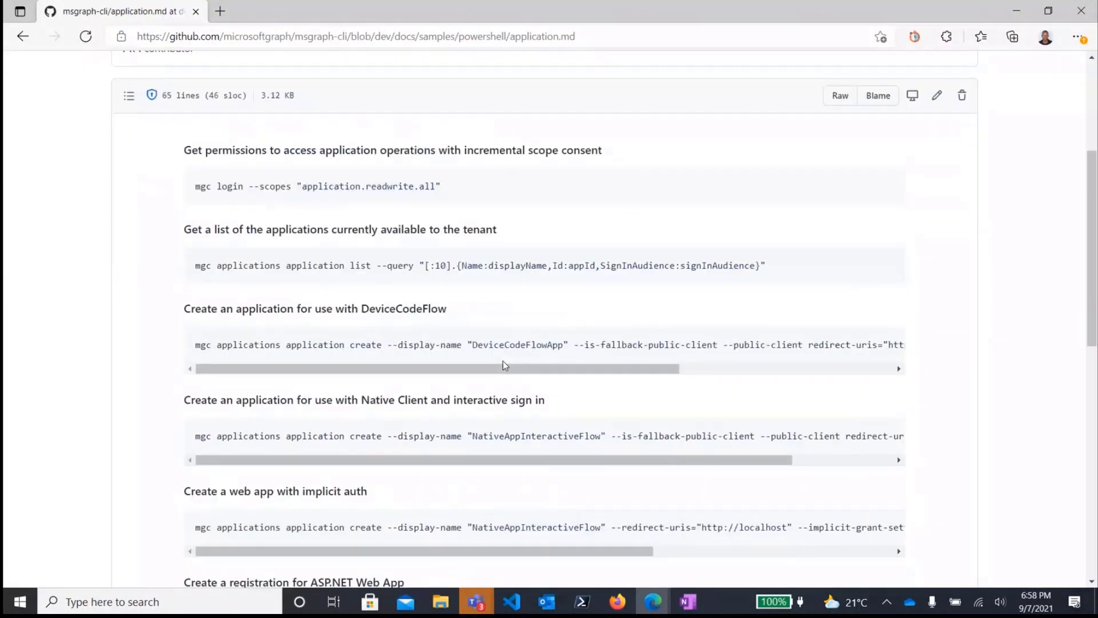